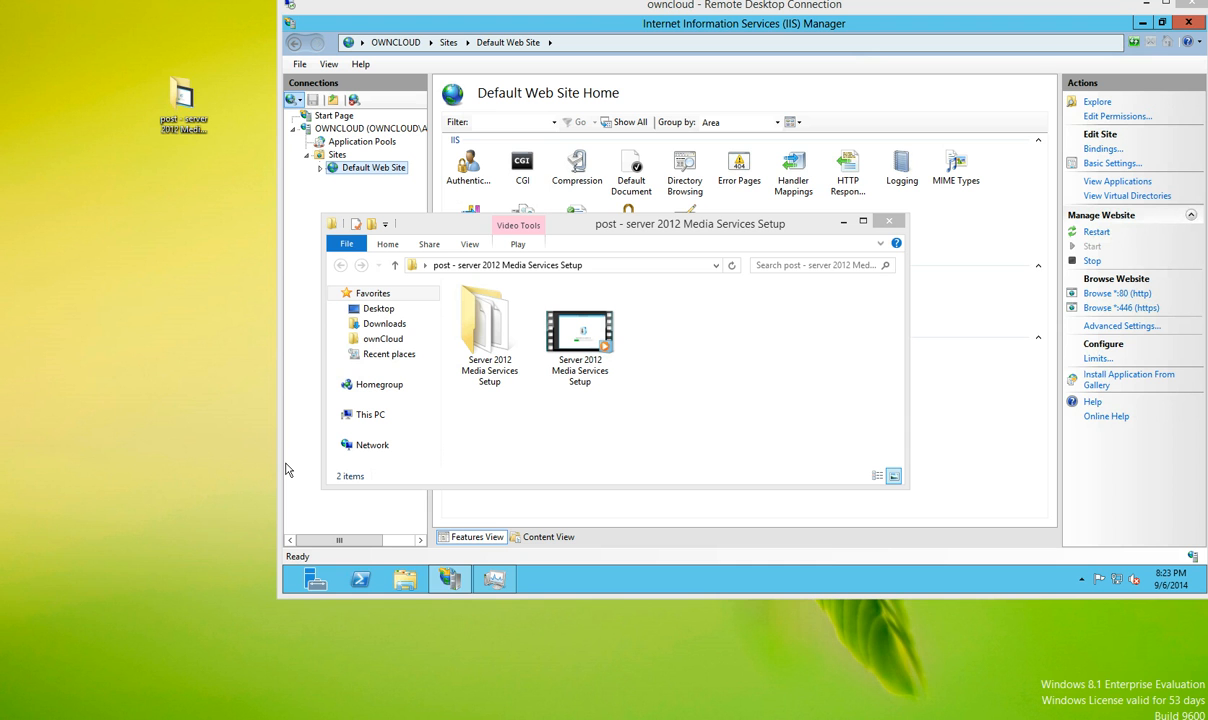
mouse_move(631, 227)
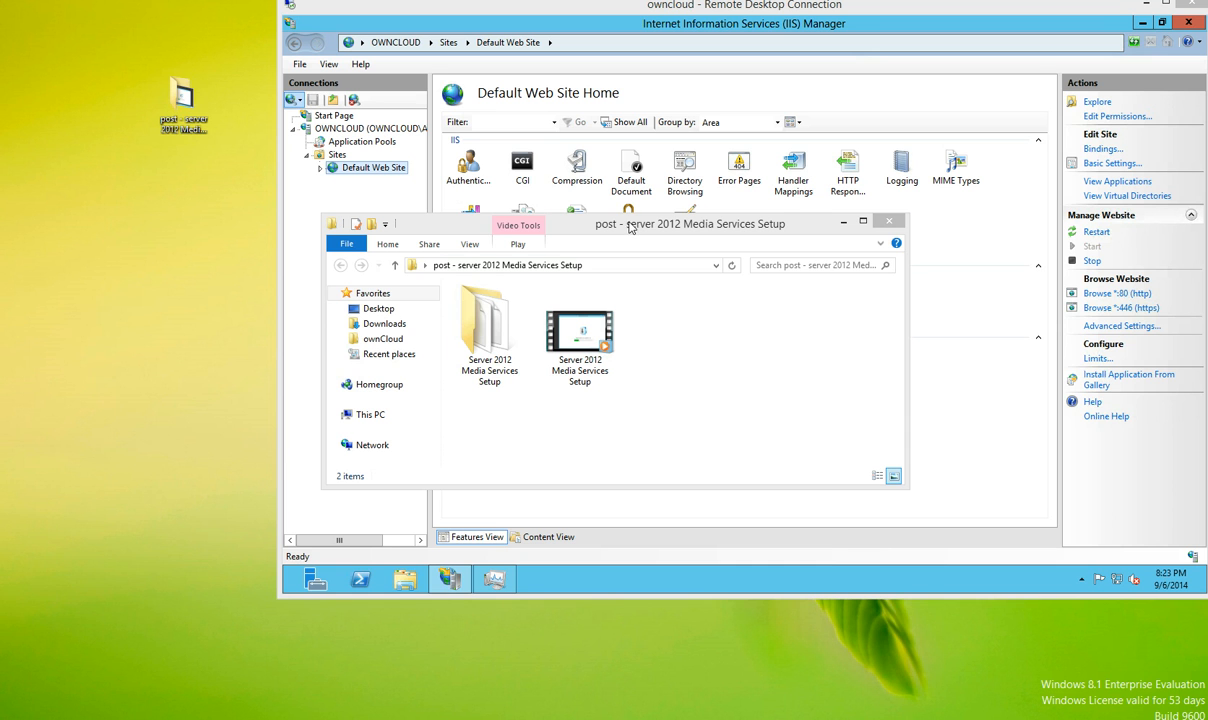
- Review the smooth streaming files in the Server 2012 Media Services Setup folder, then return to IIS Manager
left_click_drag(690, 223, 475, 250)
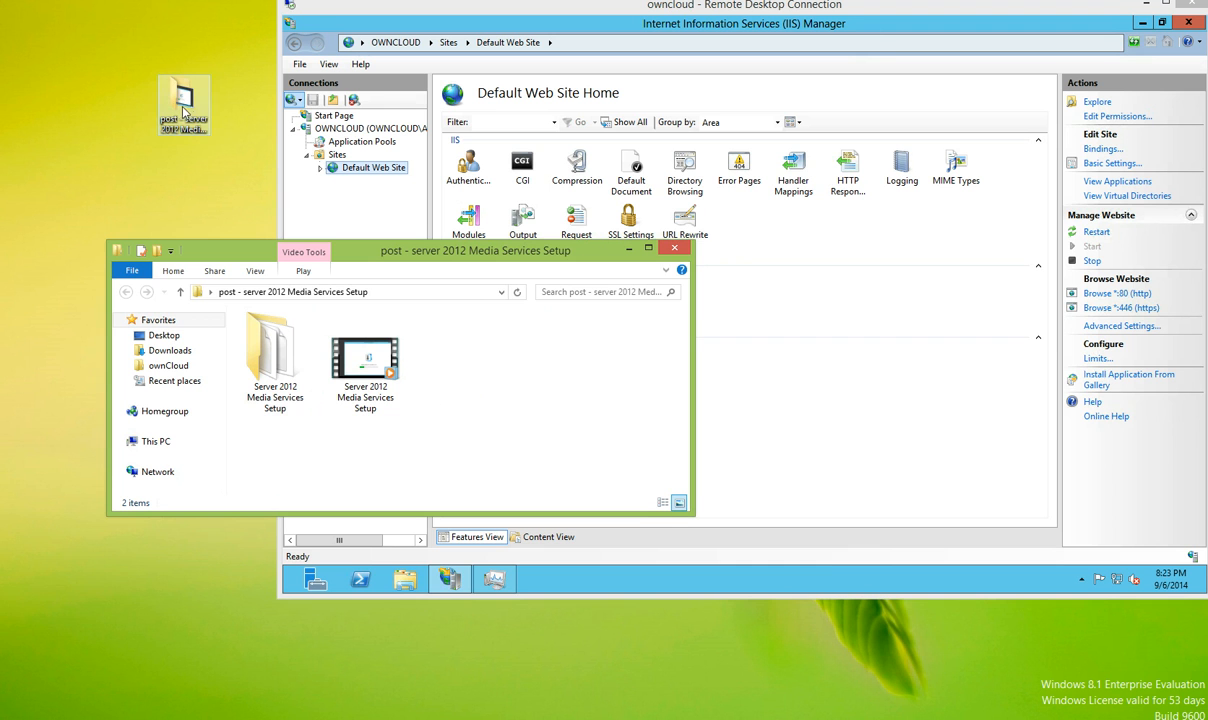
left_click(275, 360)
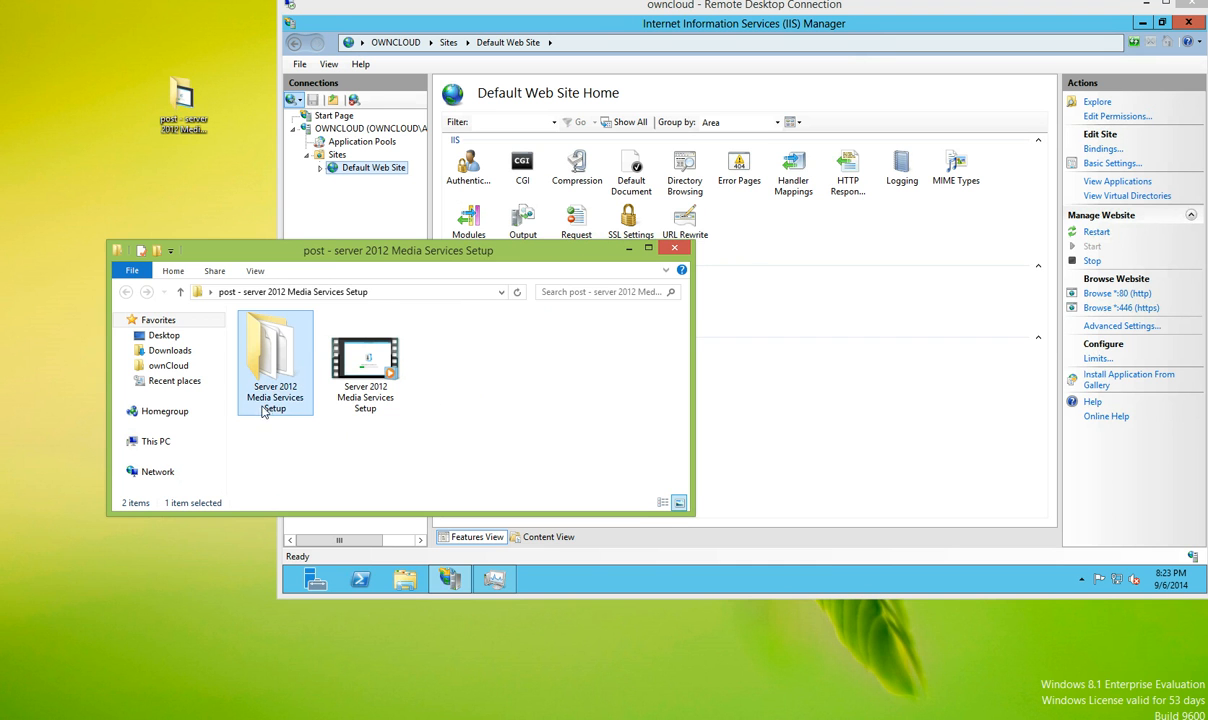
double_click(275, 360)
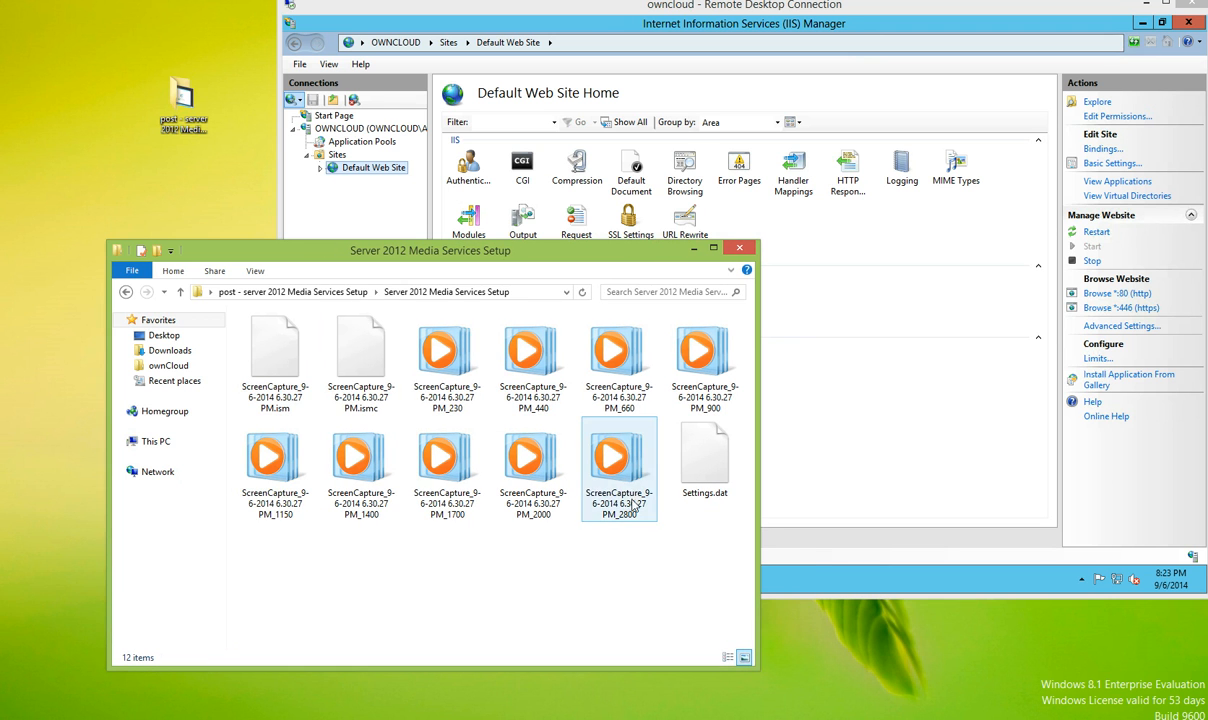
mouse_move(447, 350)
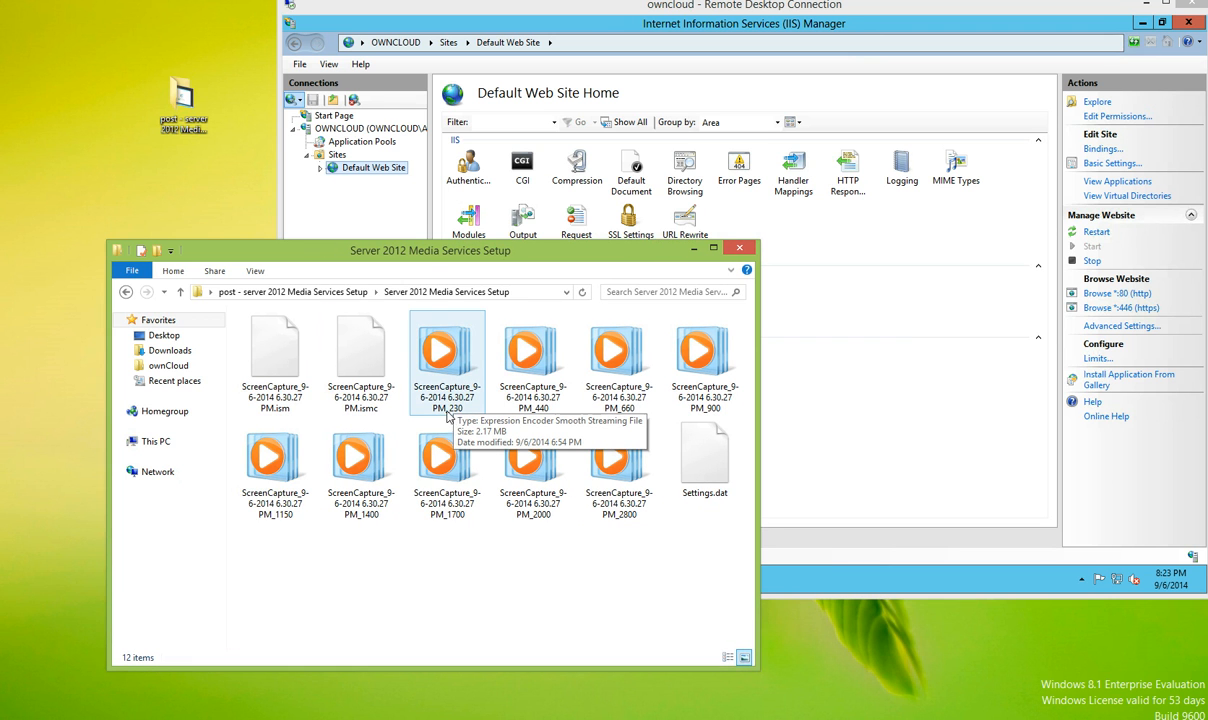
mouse_move(485, 429)
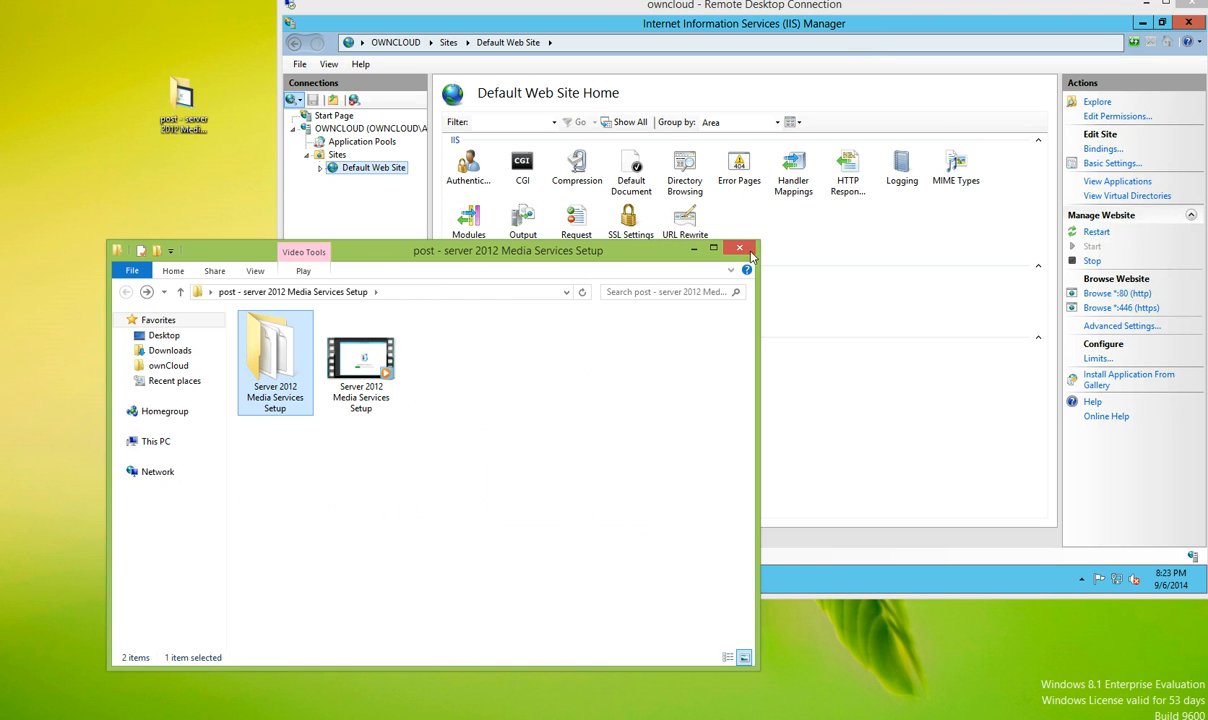
left_click(360, 365)
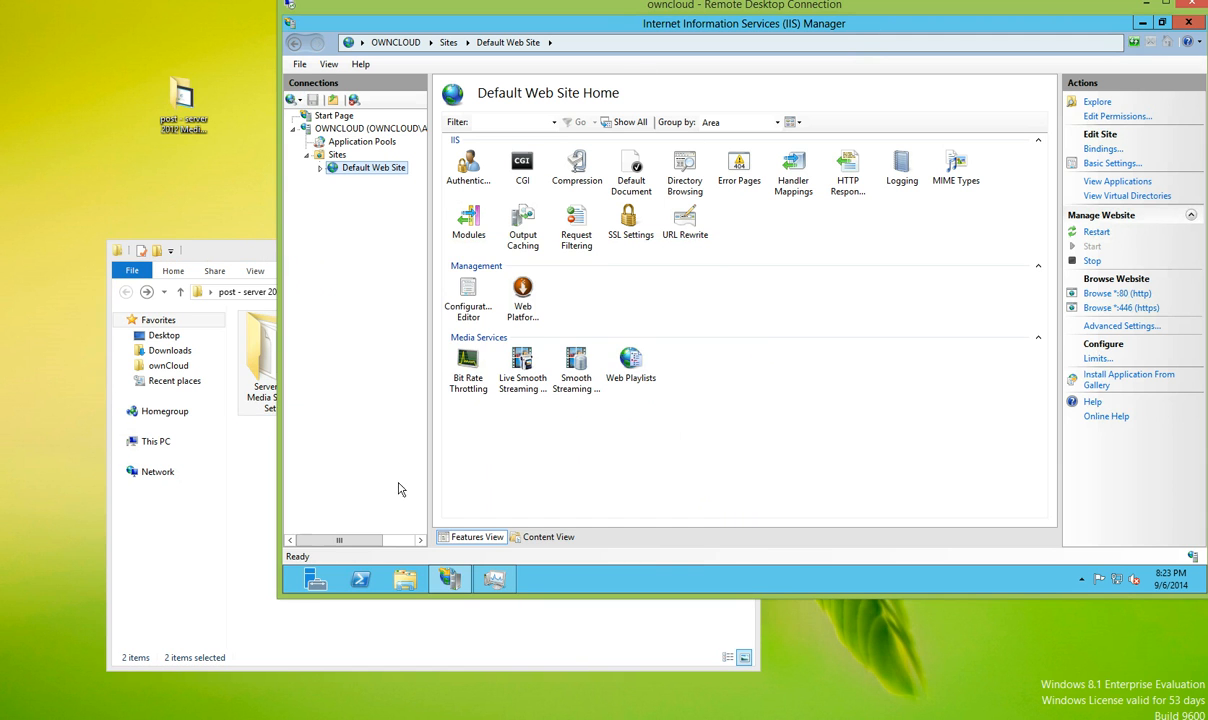
- Create a 'media' folder under C:\inetpub\wwwroot in a second File Explorer window
left_click(405, 579)
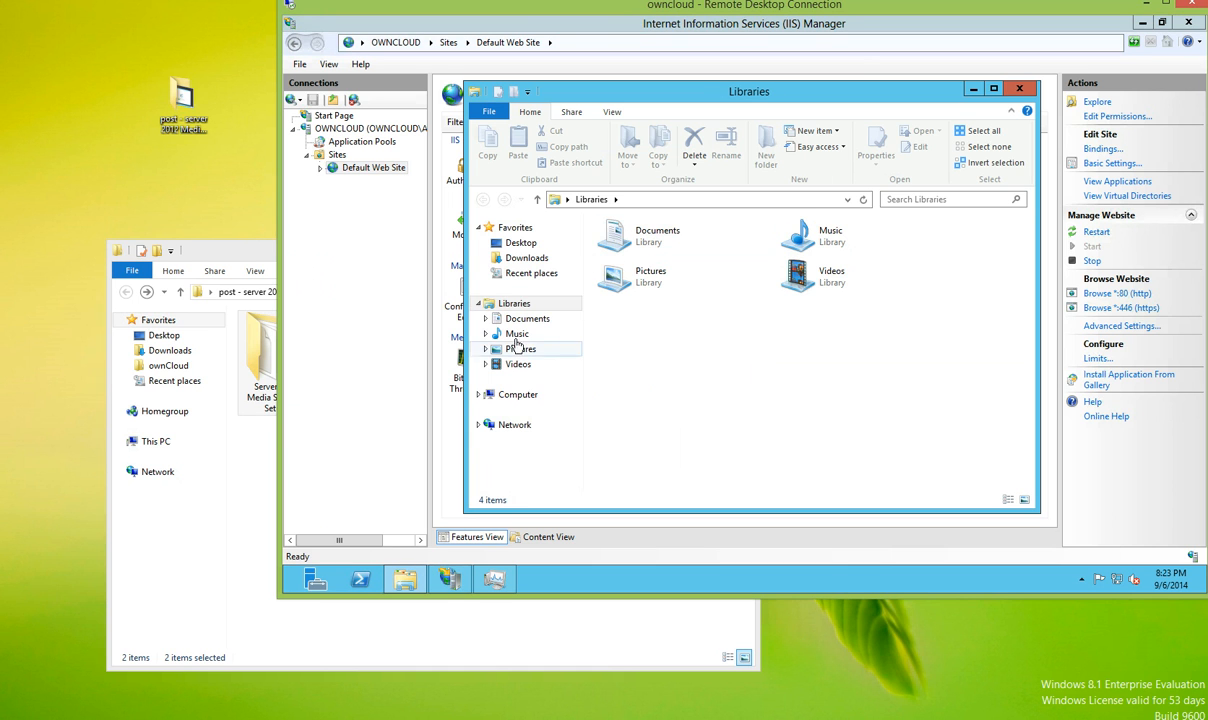
left_click(518, 394)
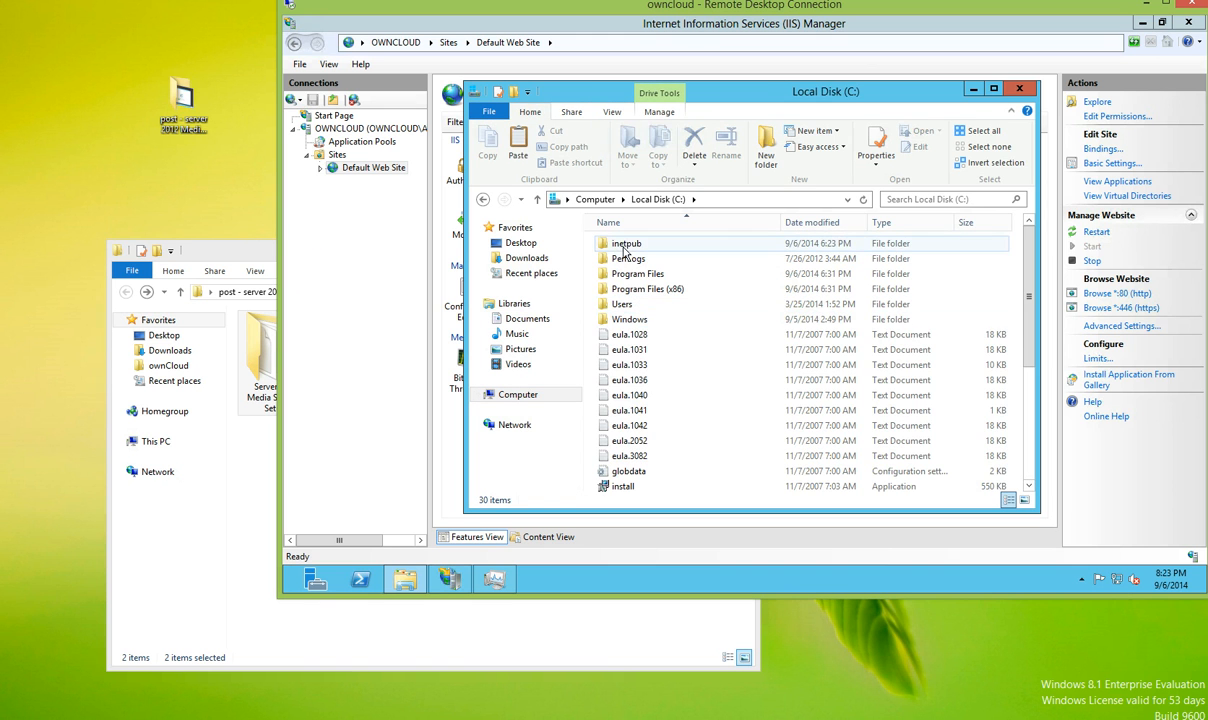
double_click(626, 243)
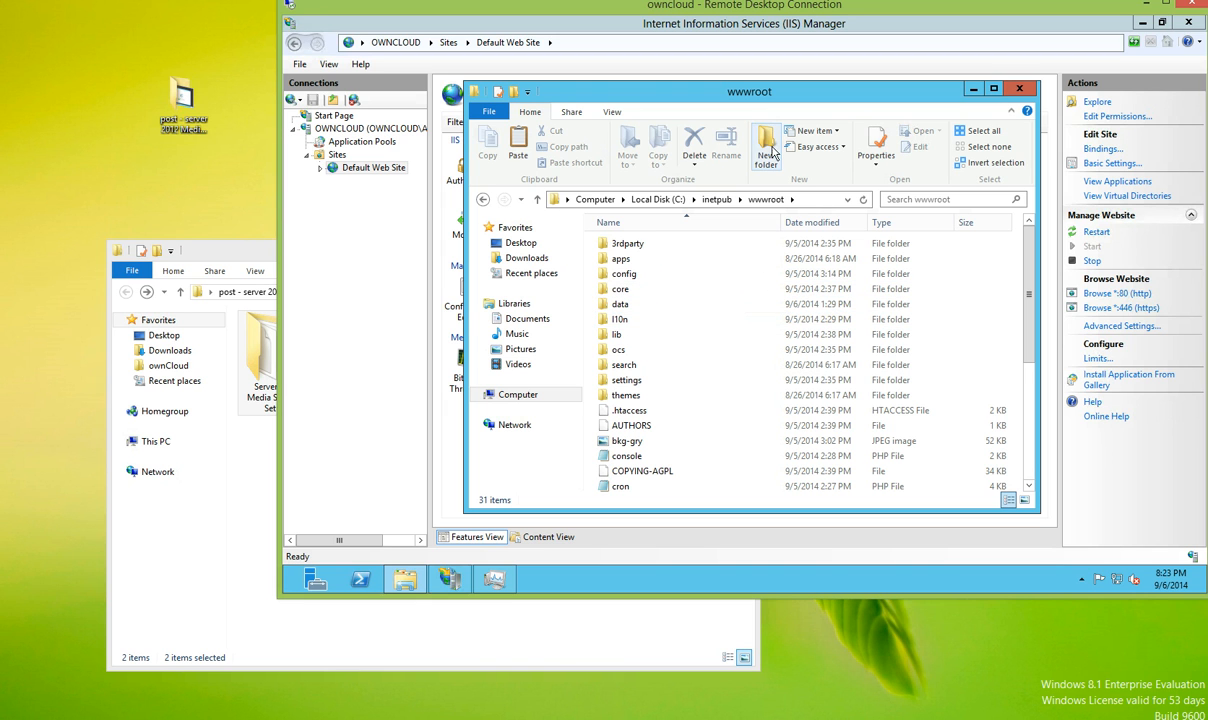
left_click(765, 147)
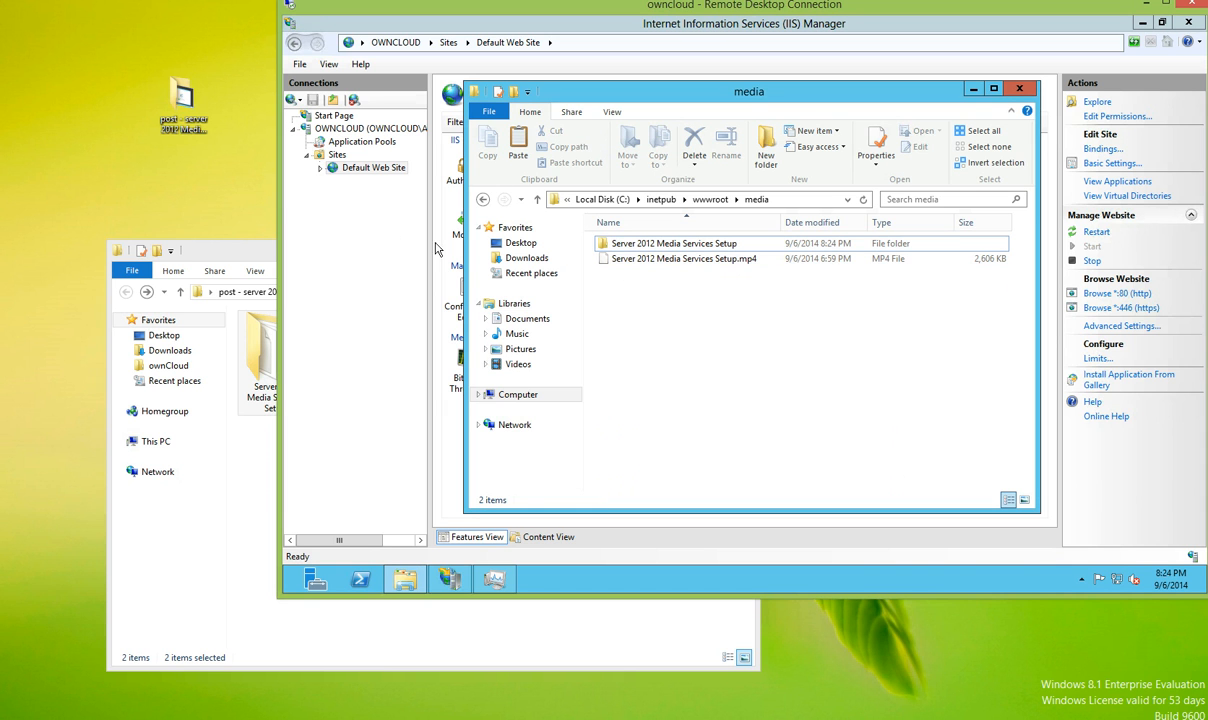
- Browse Default Web Site > media > Server 2012 Media Services Setup and list its Smooth Streaming Presentations
left_click(374, 167)
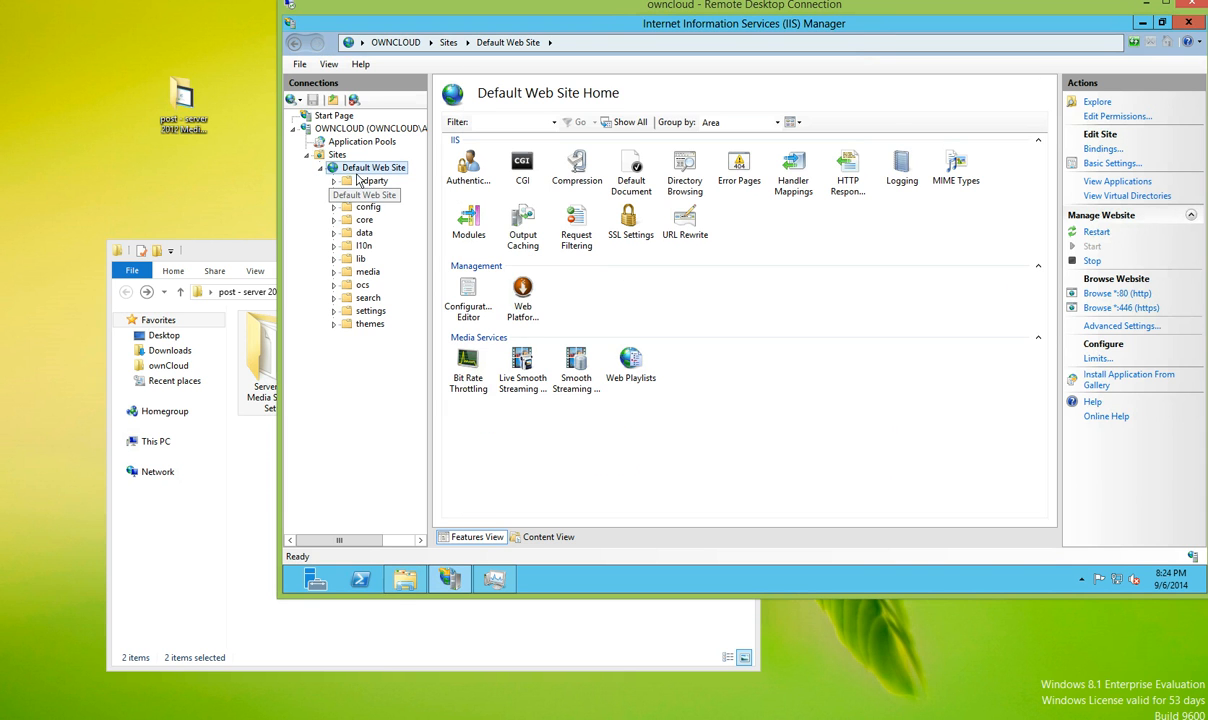
left_click(367, 271)
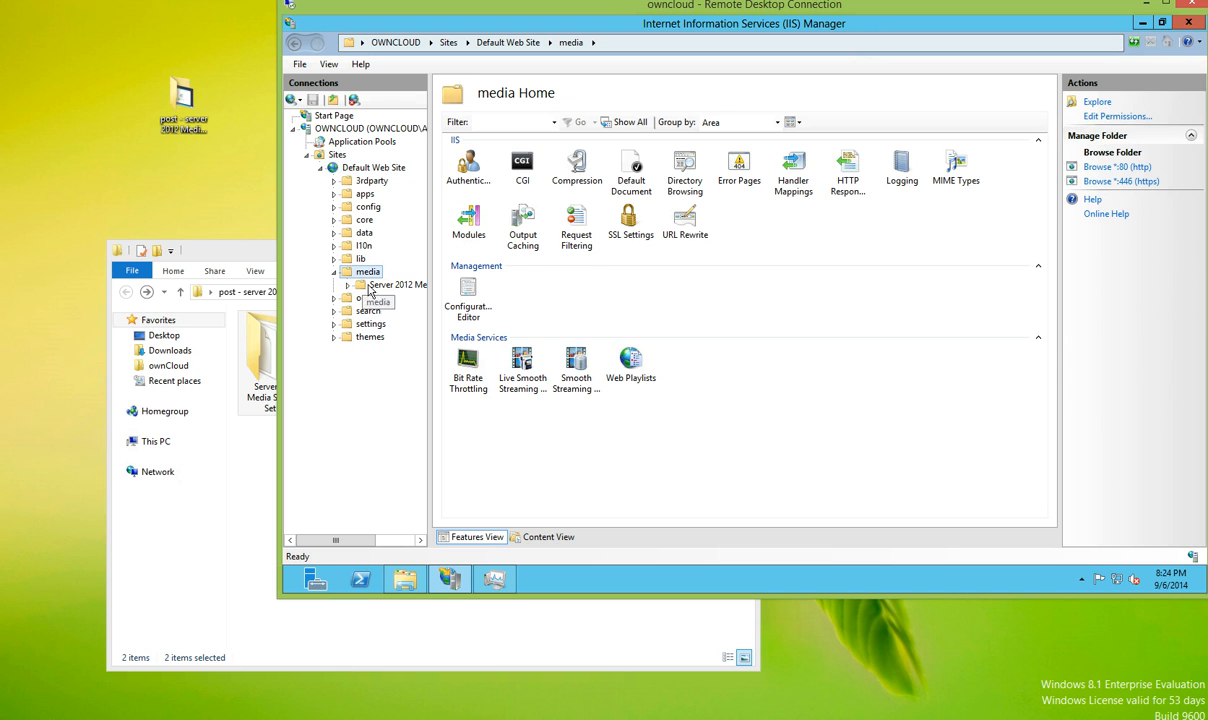
left_click(397, 284)
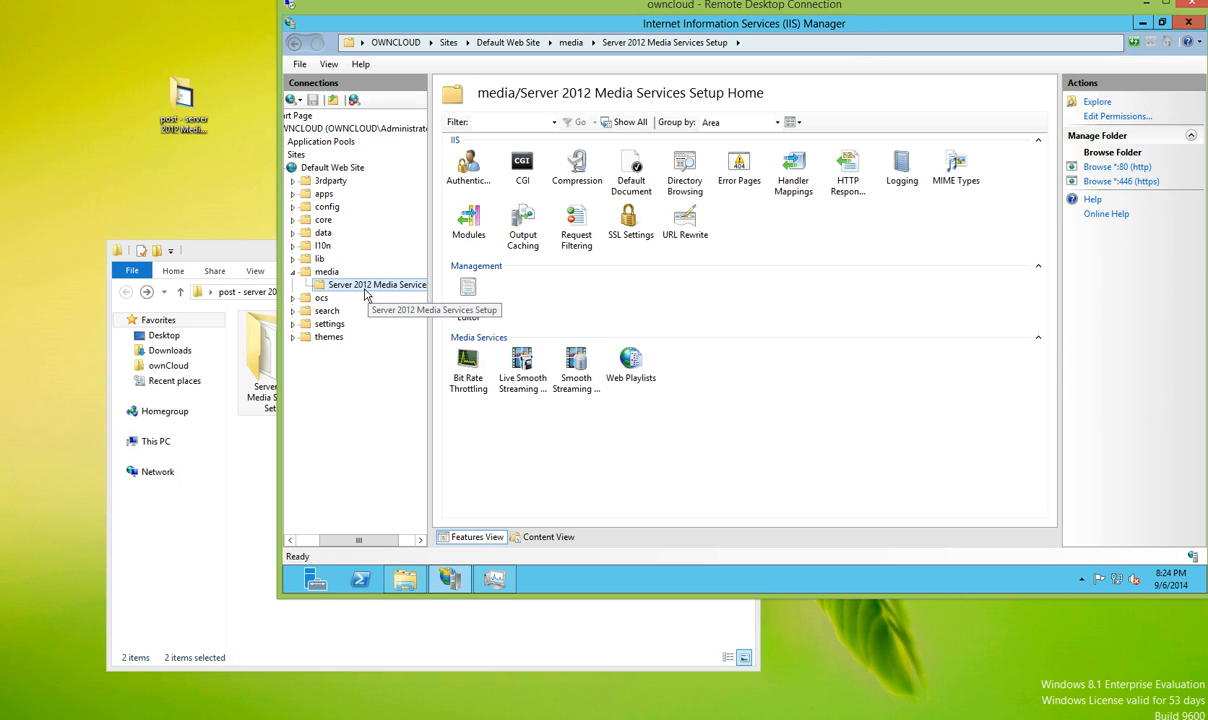
left_click(347, 167)
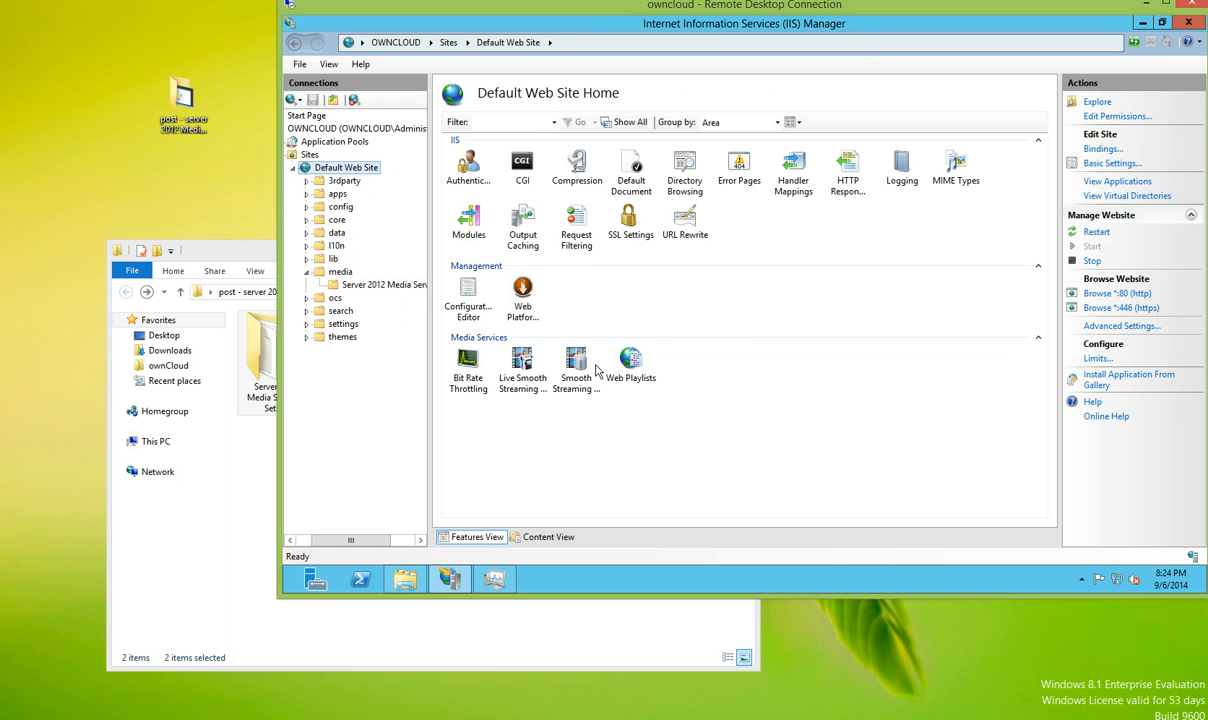
double_click(575, 365)
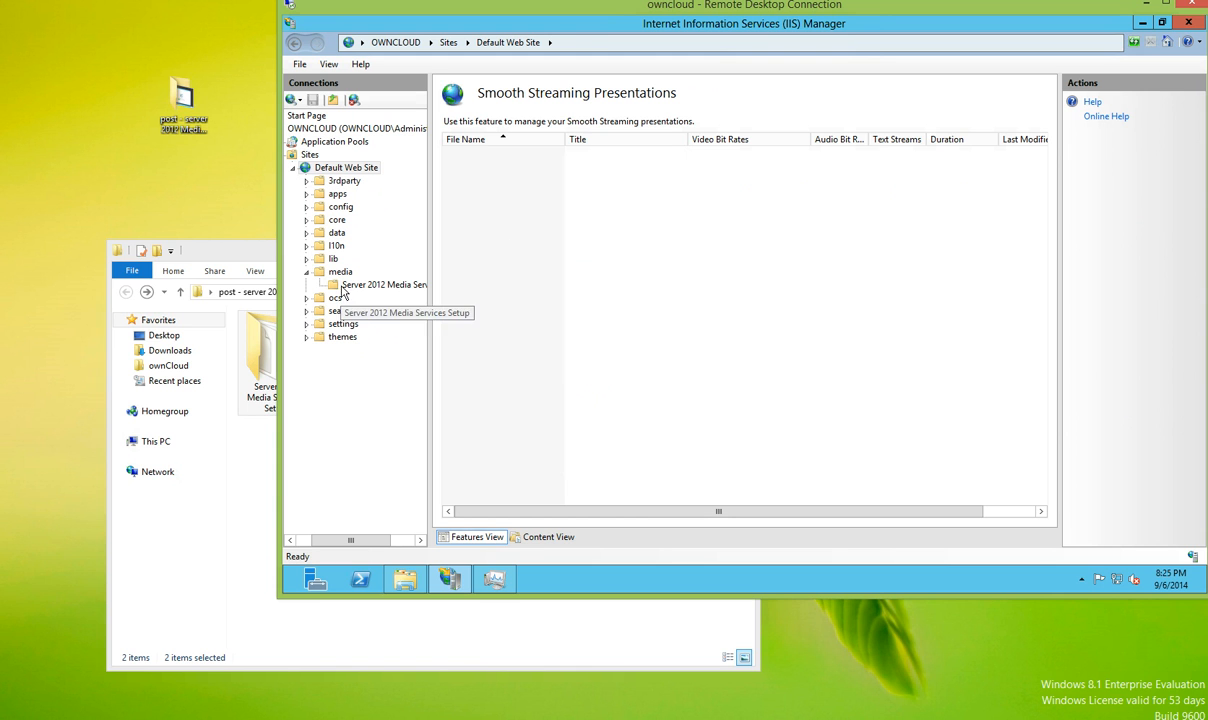
left_click(340, 271)
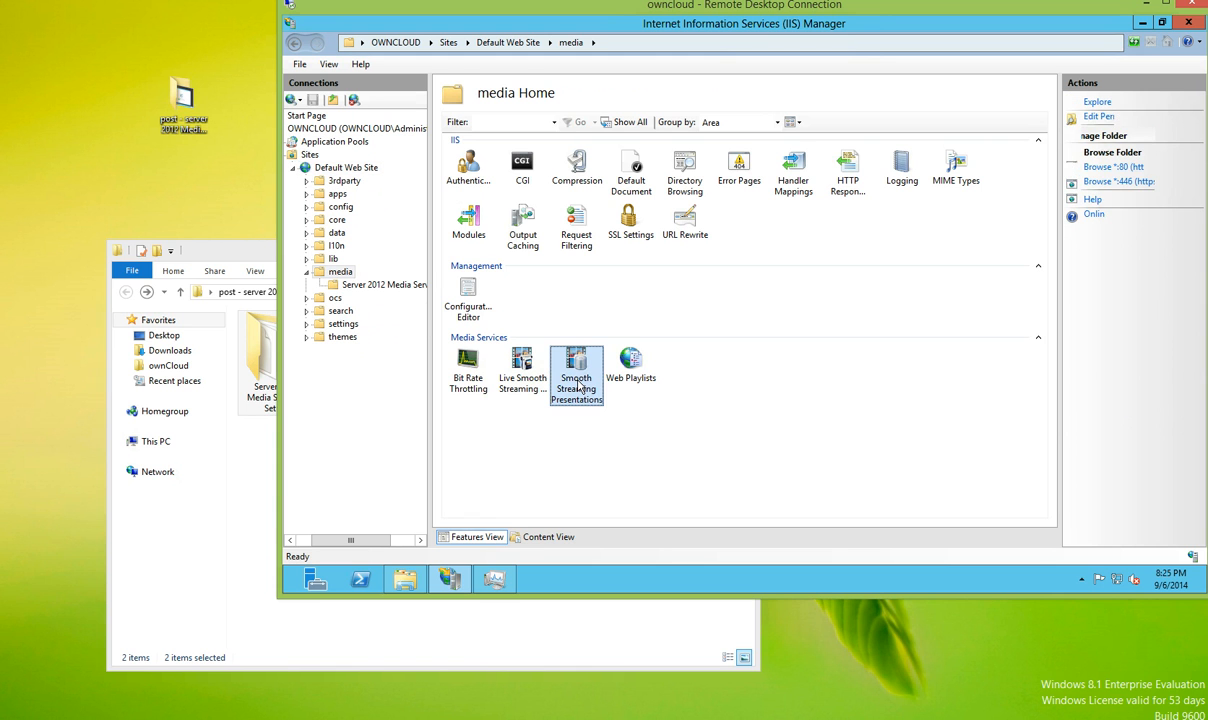
double_click(576, 375)
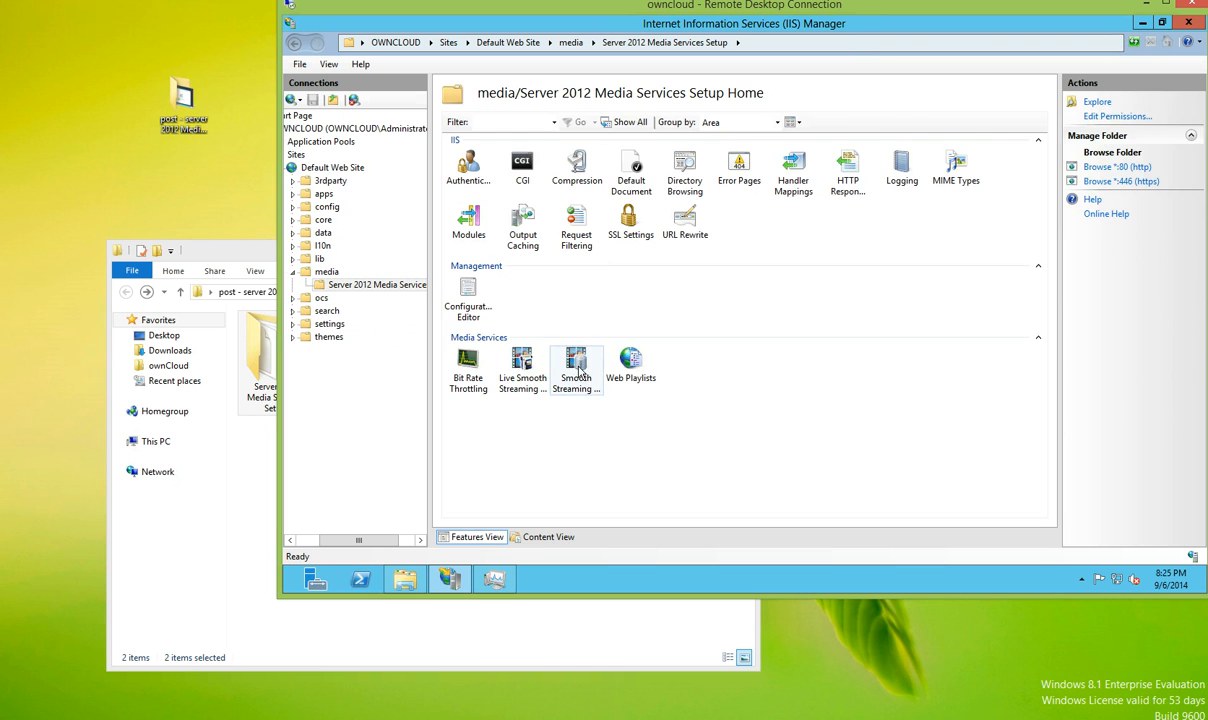
double_click(575, 365)
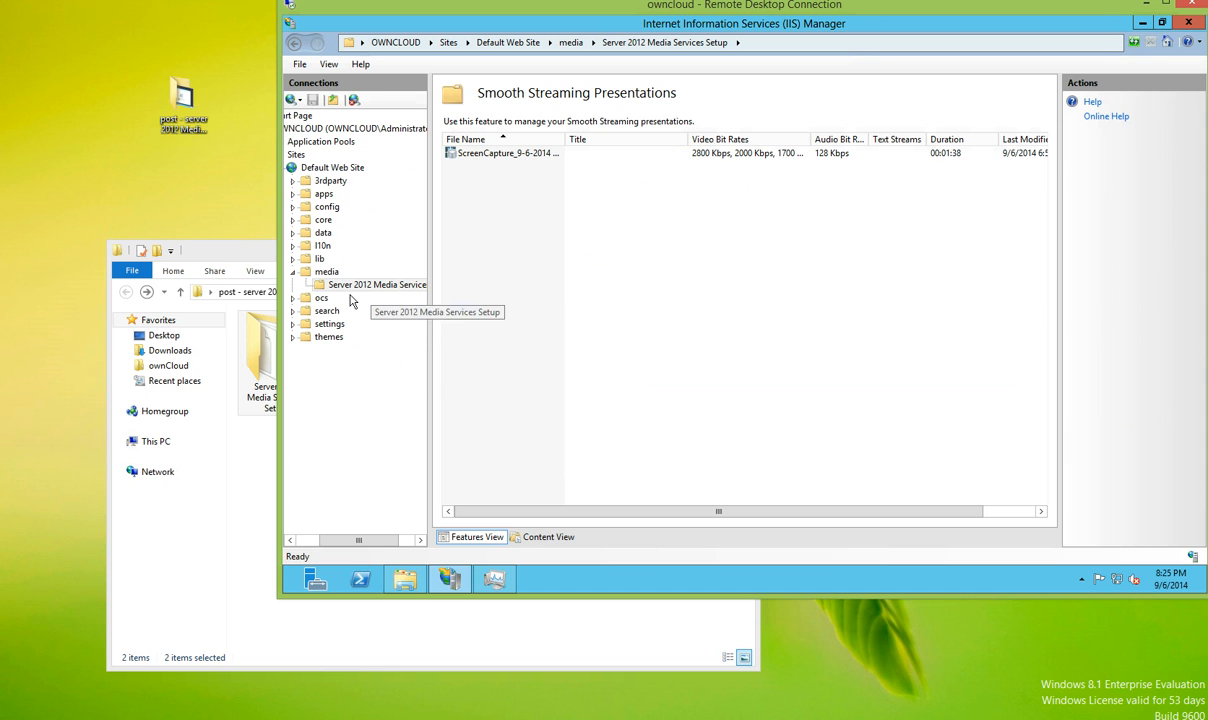
mouse_move(338, 295)
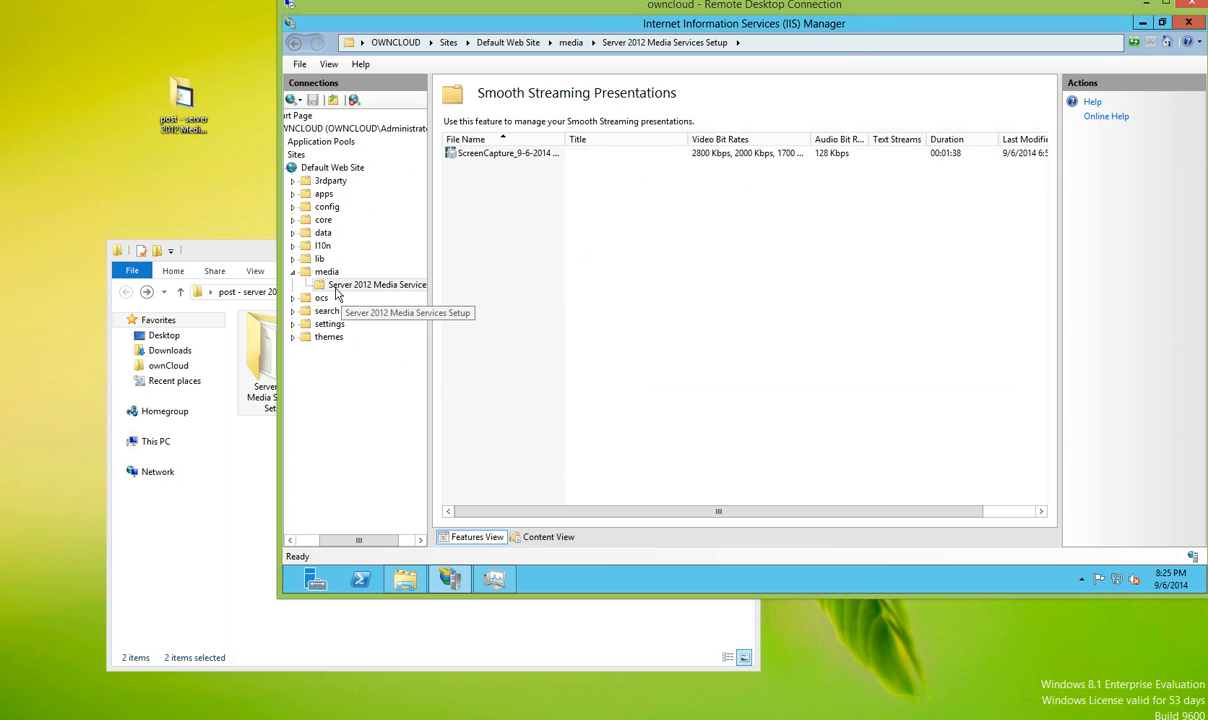
mouse_move(330, 290)
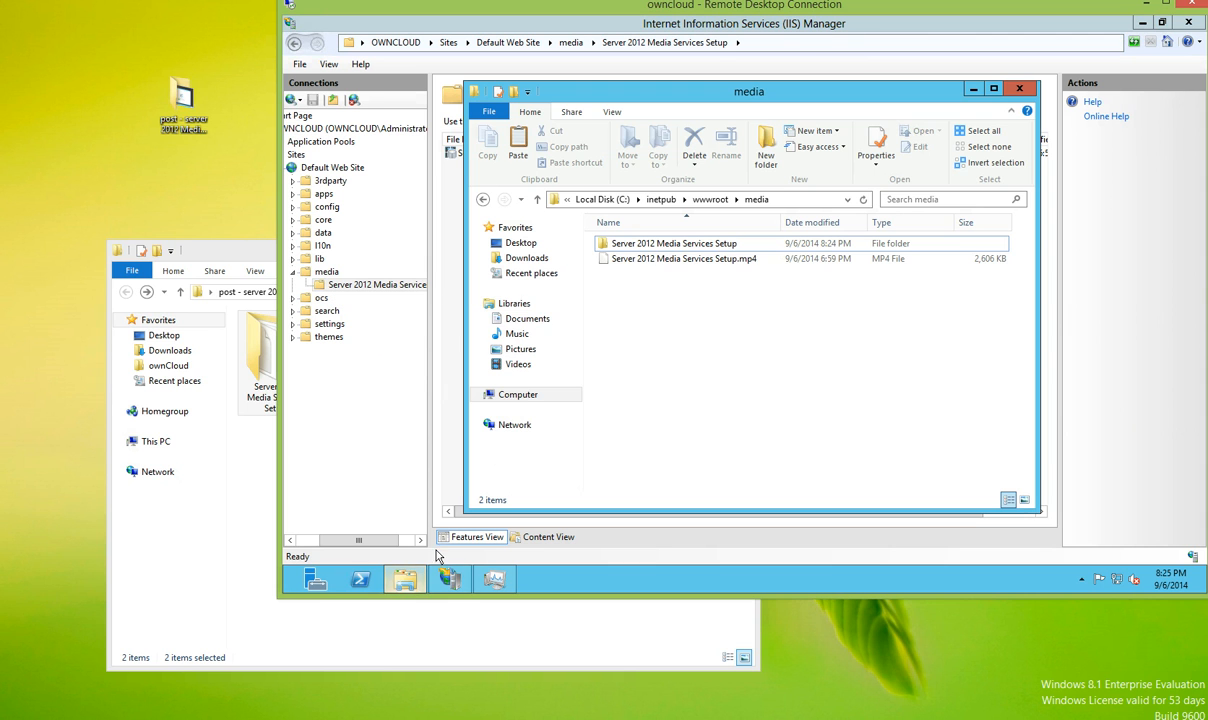
- Open the Server 2012 Media Services Setup folder under wwwroot\media to inspect its 12 files
double_click(673, 243)
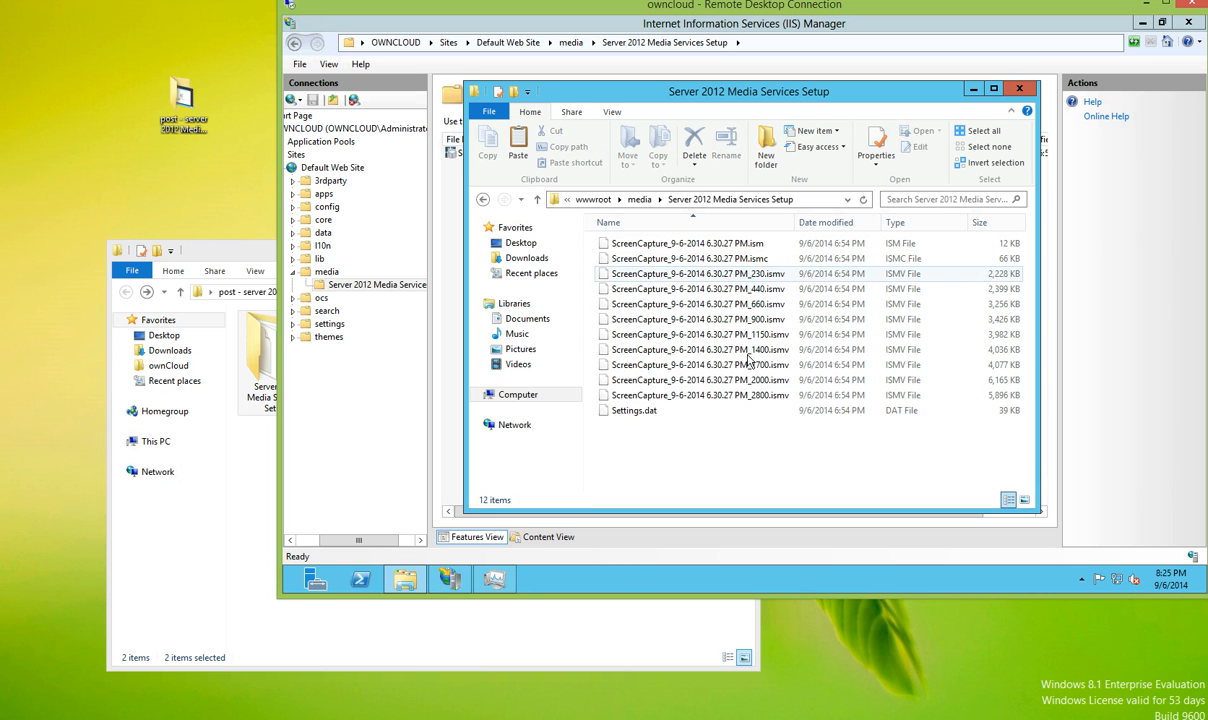
mouse_move(745, 334)
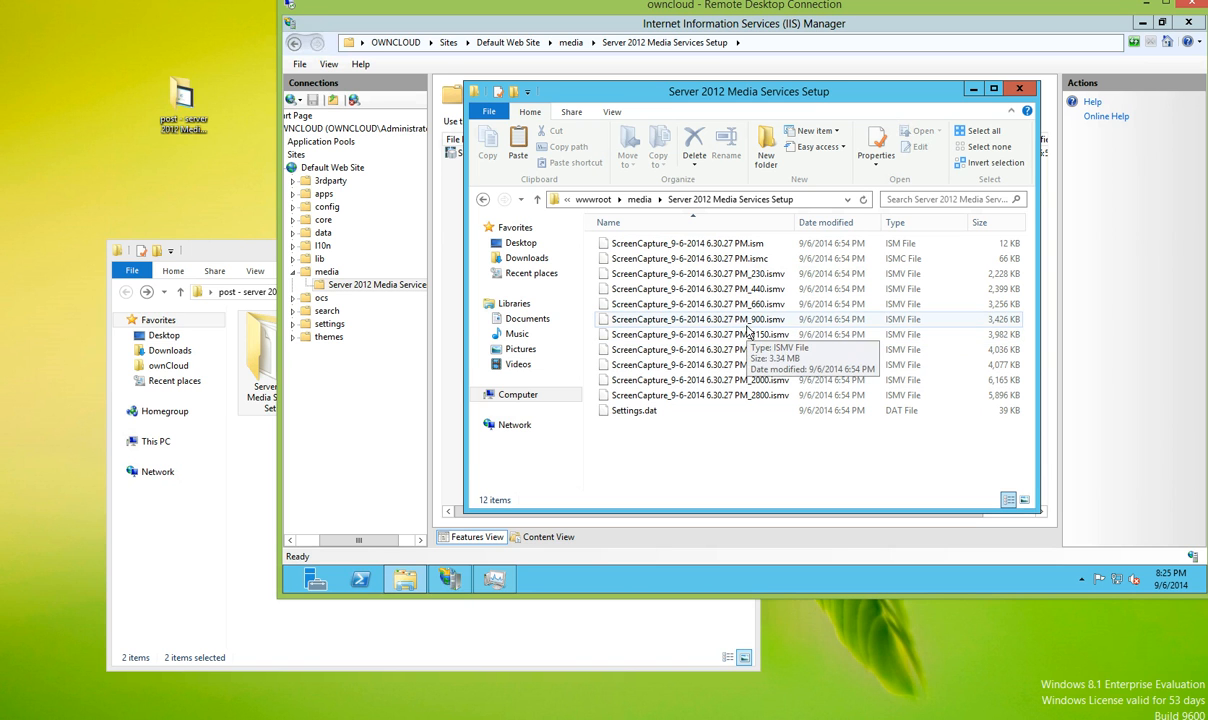
mouse_move(778, 274)
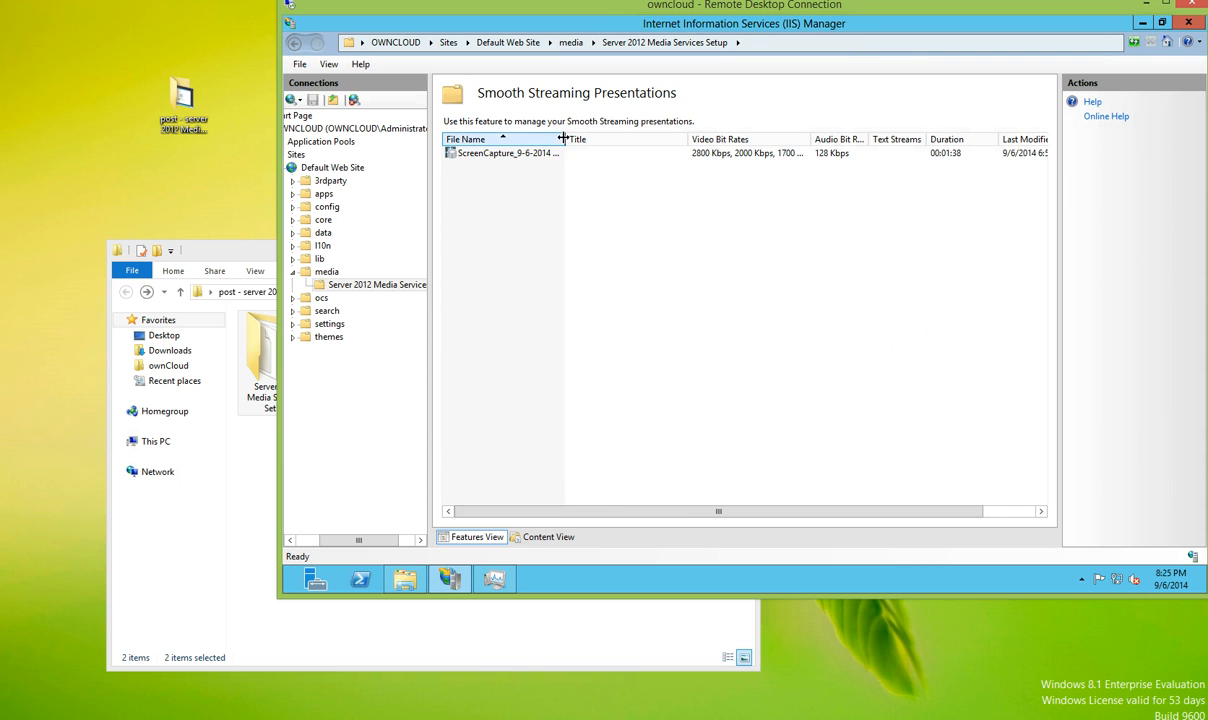
- Inspect the ScreenCapture presentation's nine video tracks and 128 Kbps audio, sorting by bit rate and type
left_click(505, 153)
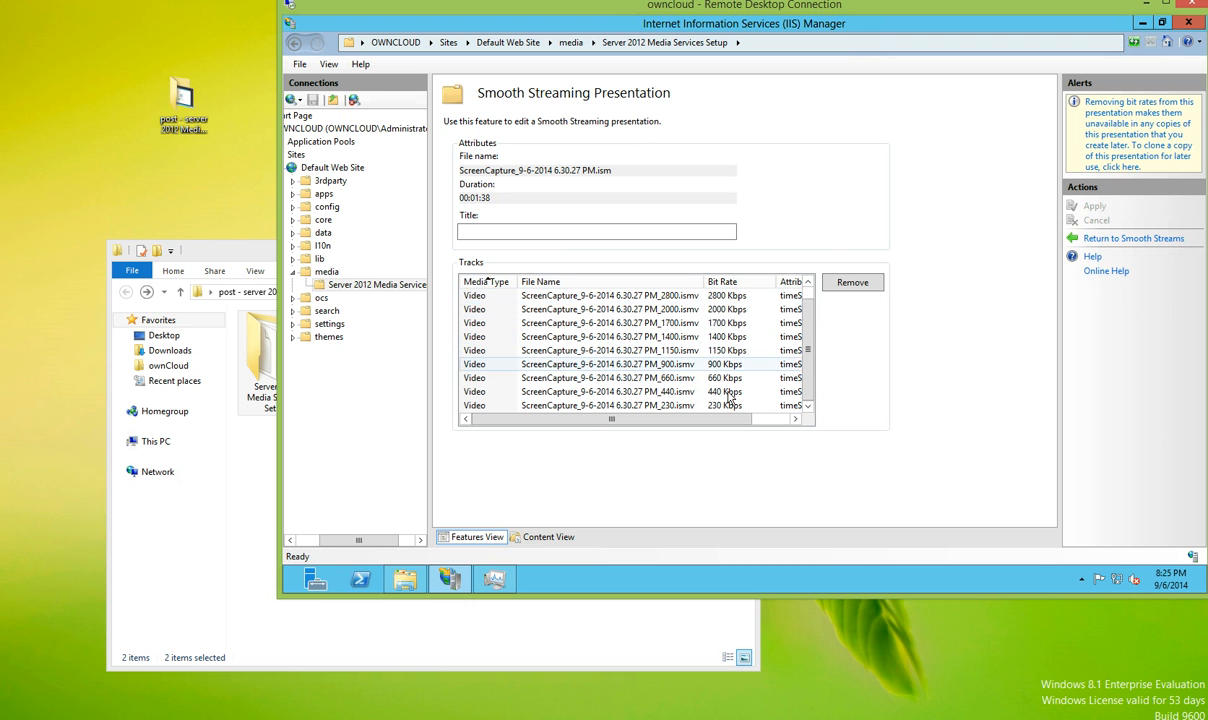
left_click(723, 281)
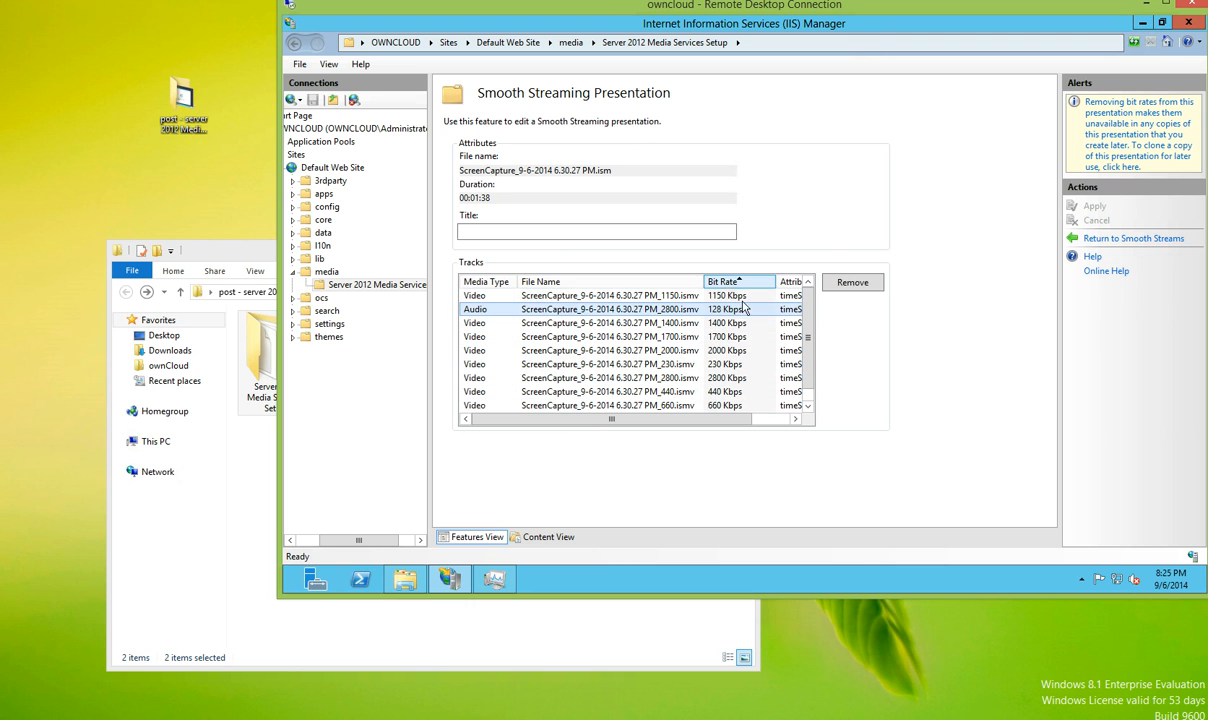
left_click(486, 281)
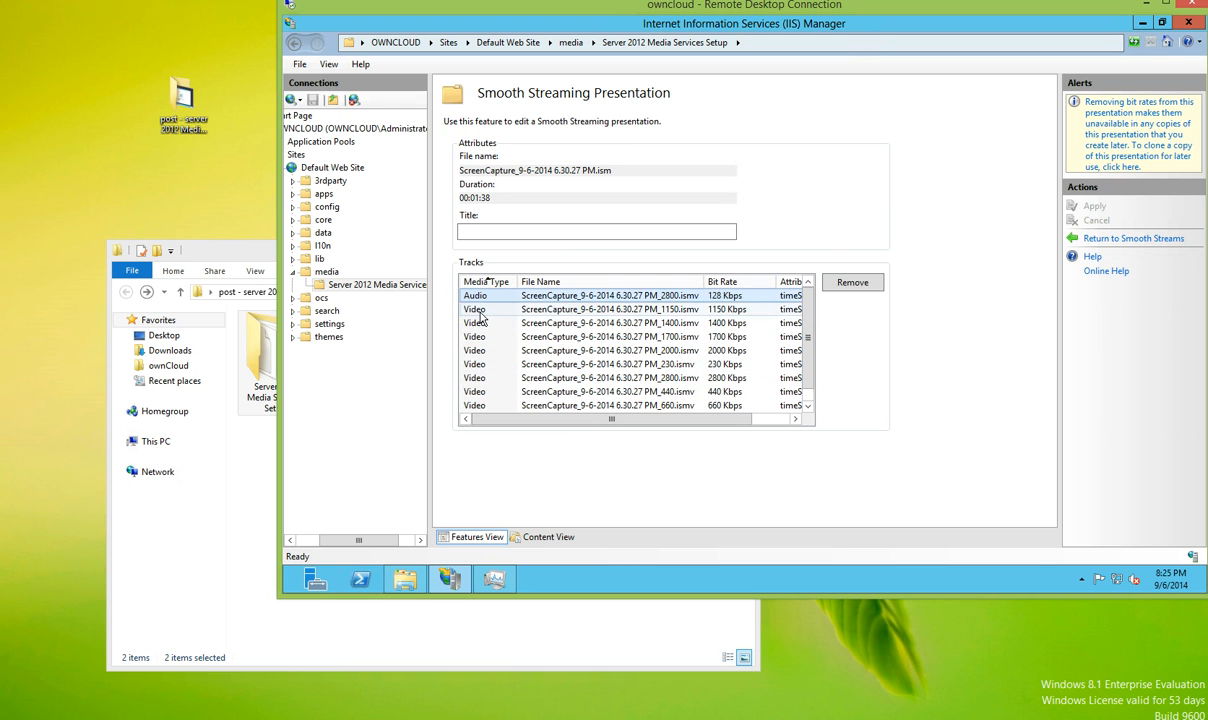
left_click(610, 309)
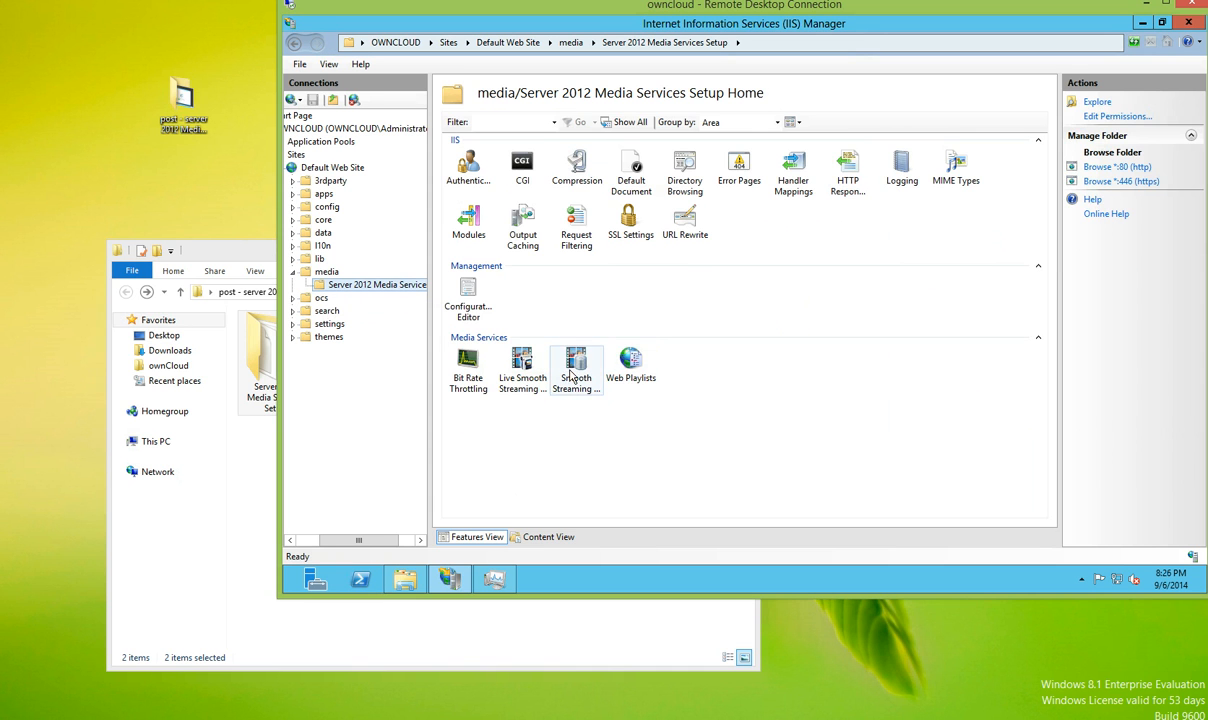
double_click(576, 368)
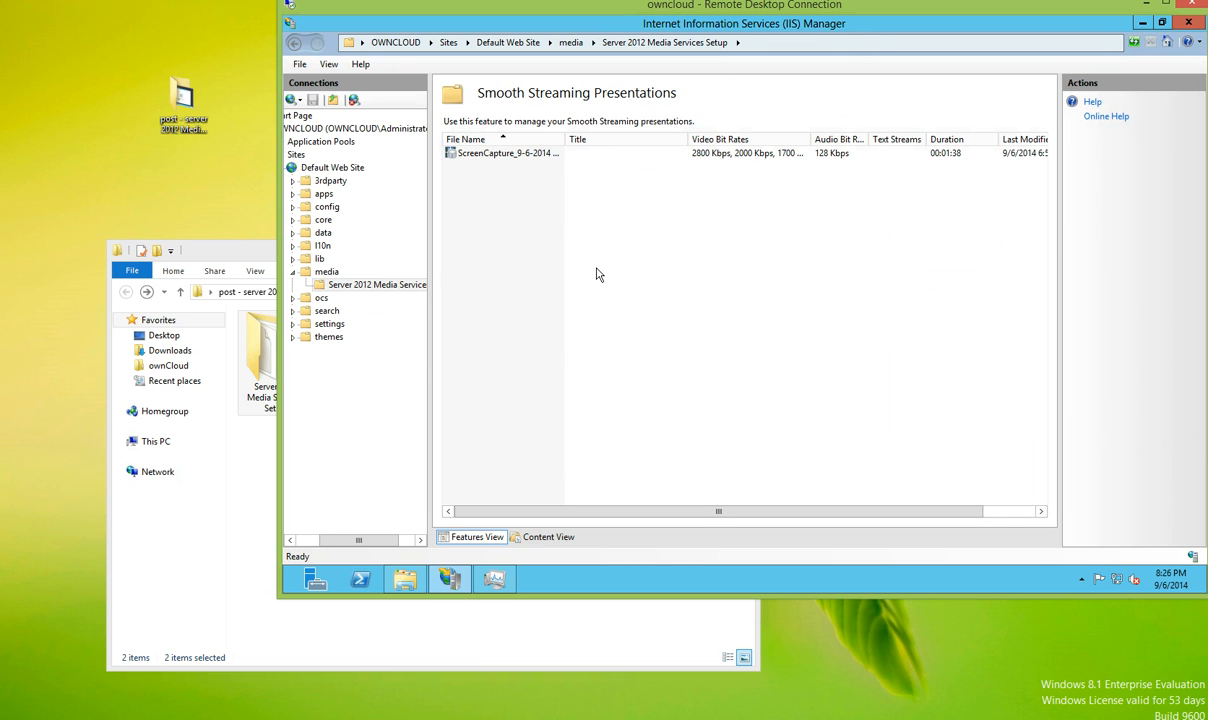
mouse_move(560, 269)
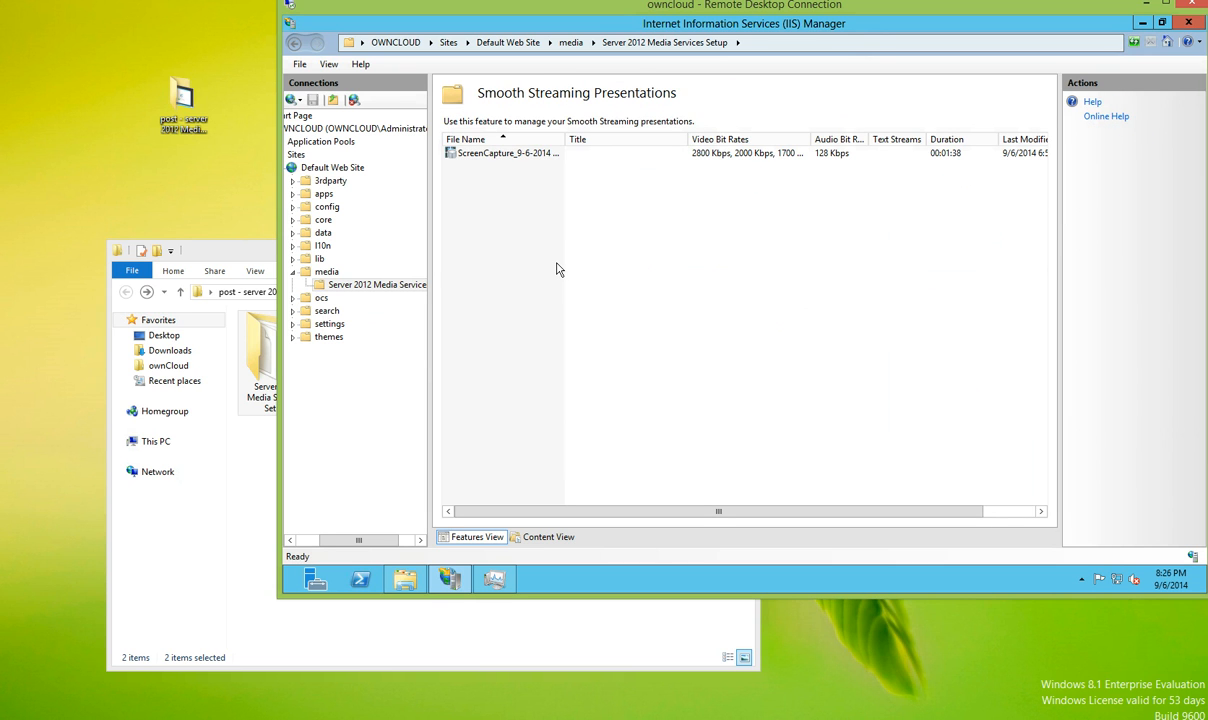
mouse_move(341, 527)
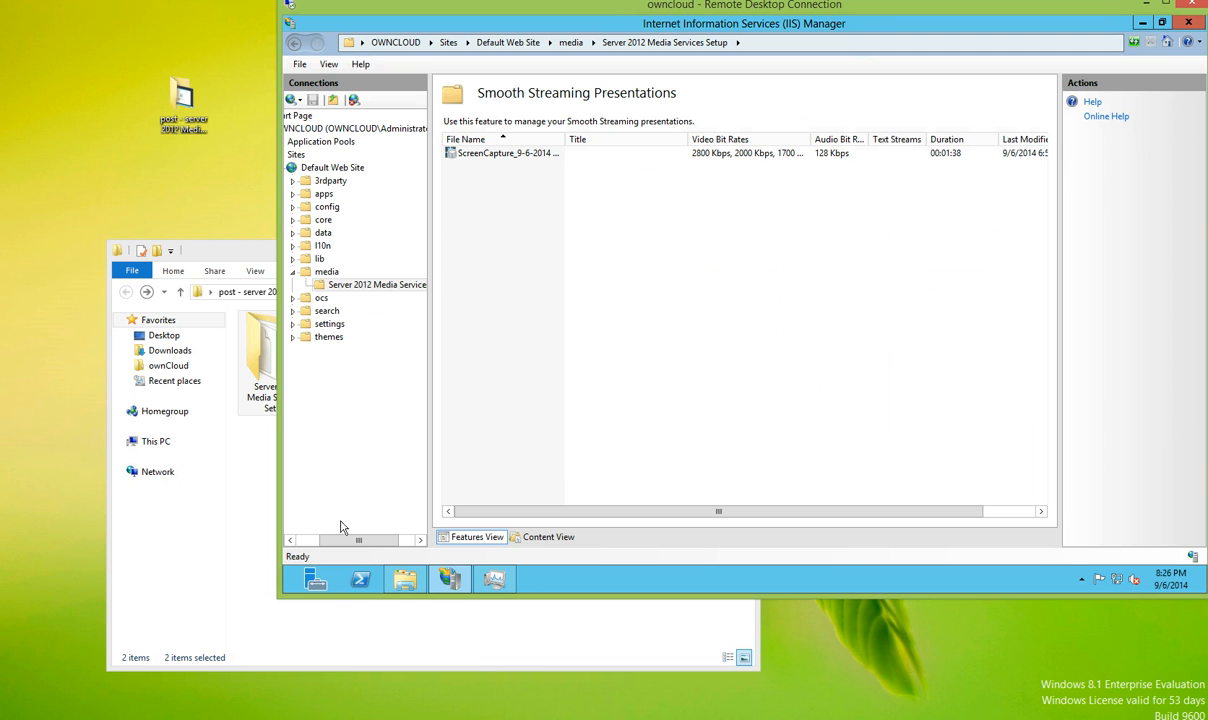
mouse_move(395, 443)
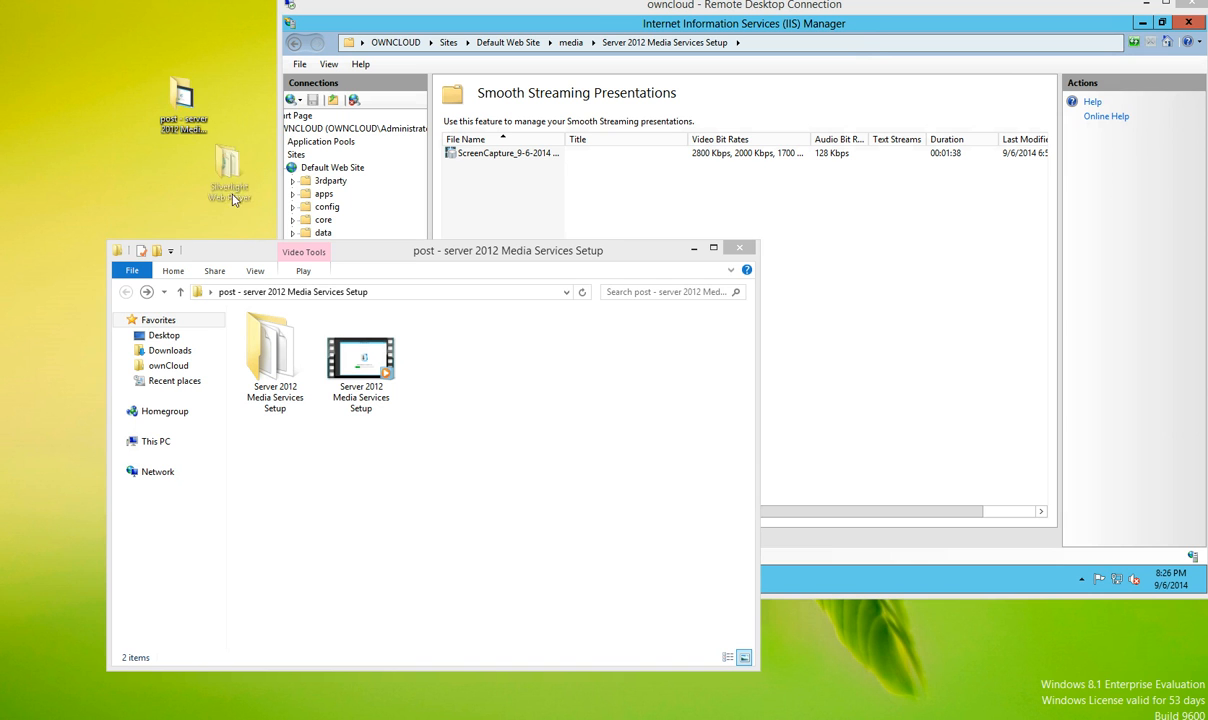
- Enter the alwayson share link in Notepad, then open the desktop Silverlight Web Player folder
left_click(237, 175)
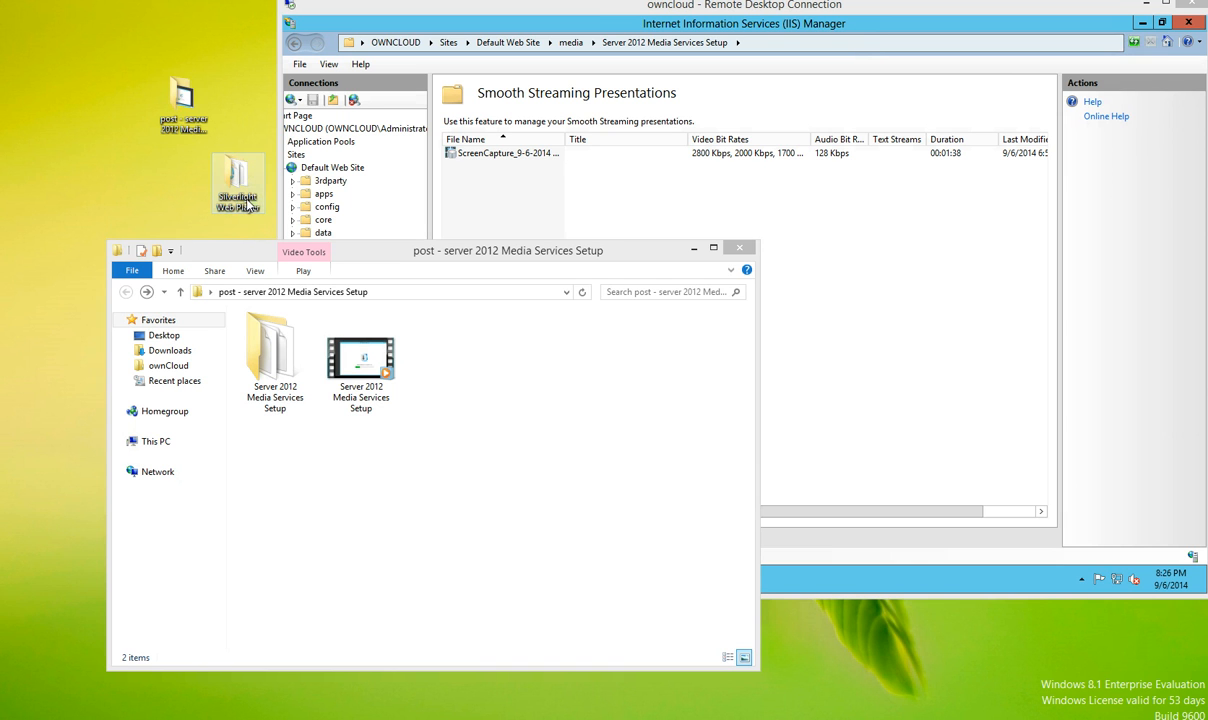
type("https://alwayson.etssc.com:446/public.php?service=files&t=61c08209a867fef49be3e7dfb601416b")
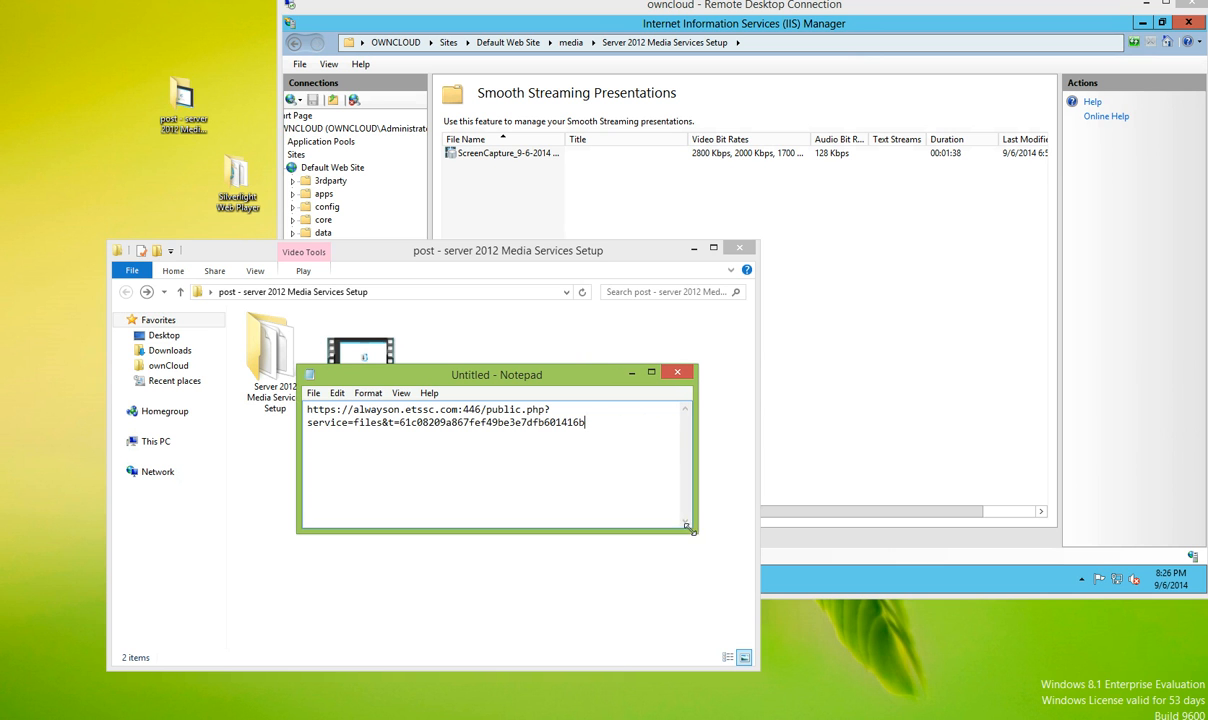
key("ctrl+a")
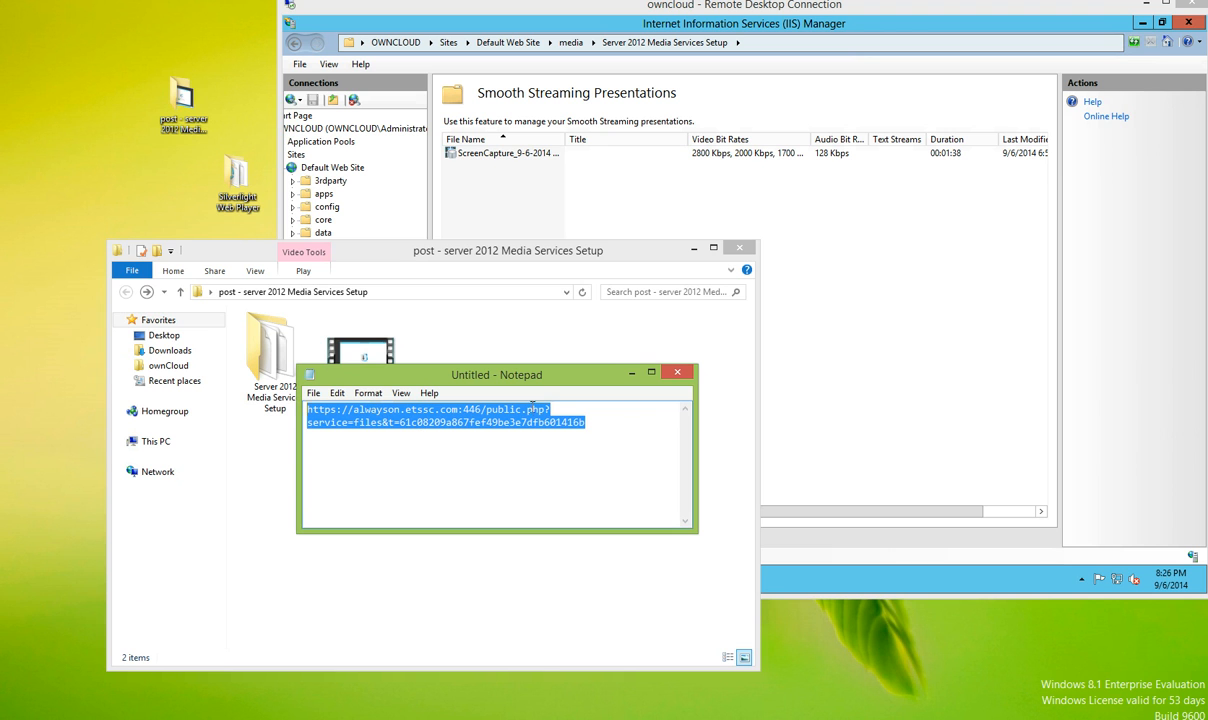
left_click(598, 422)
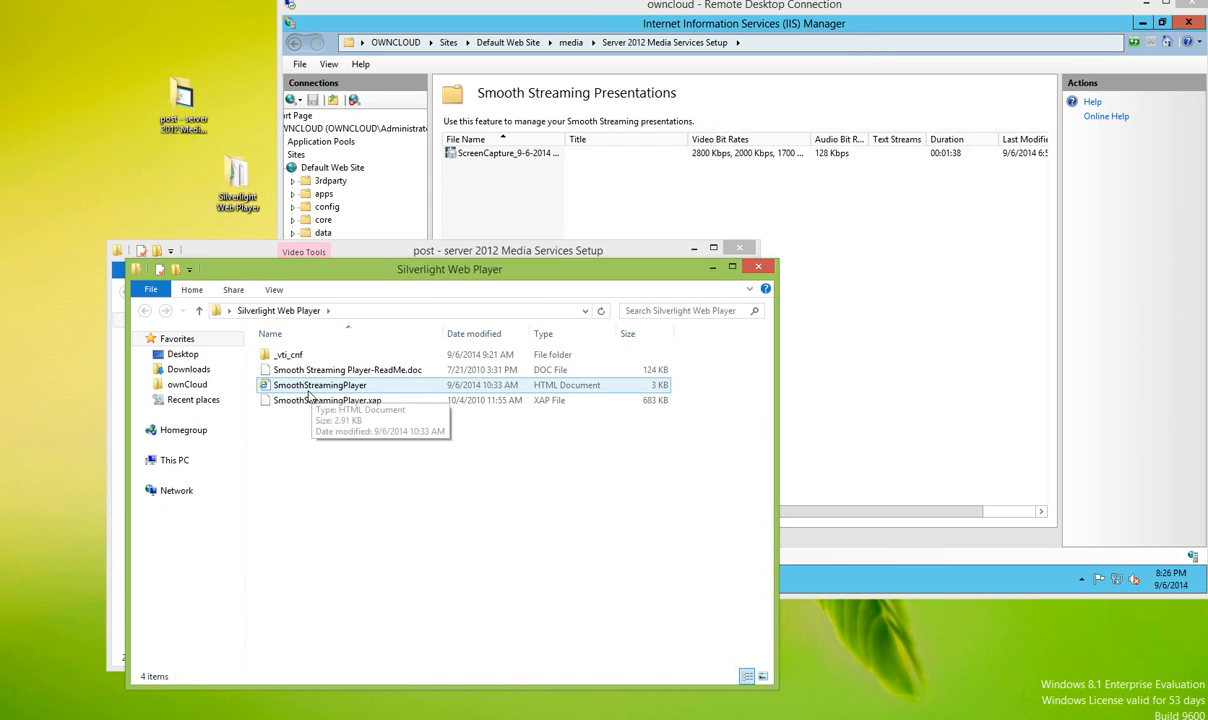
mouse_move(365, 390)
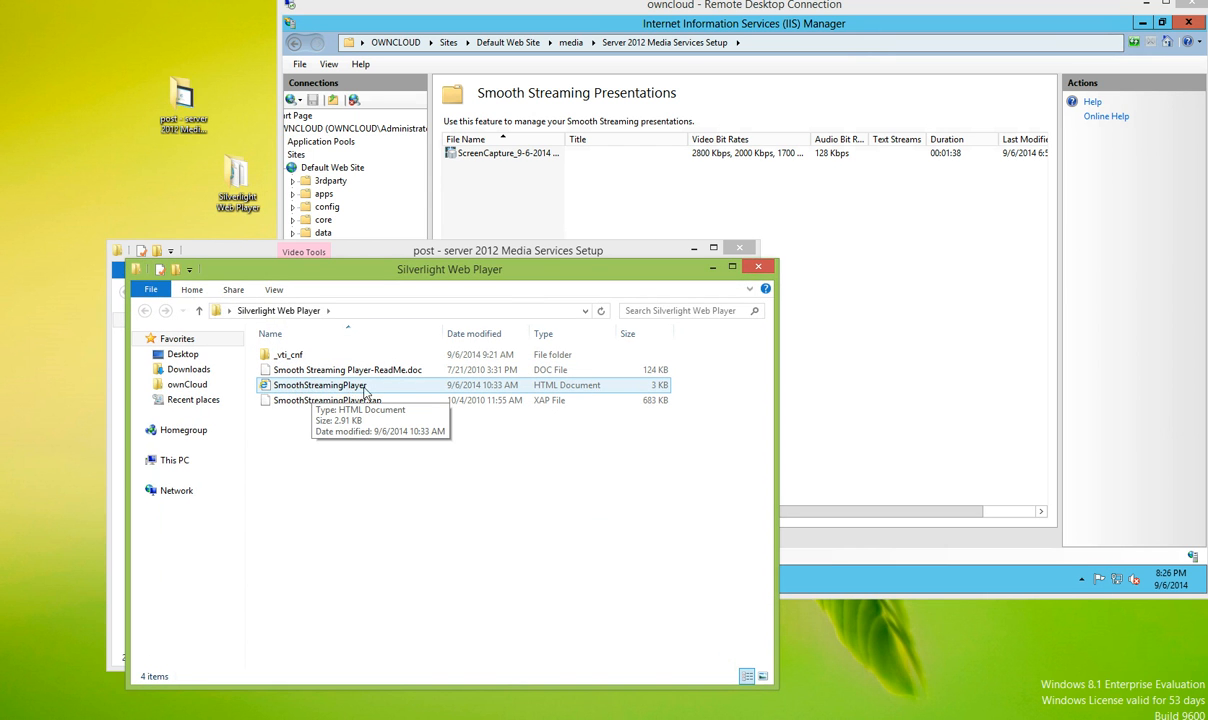
mouse_move(763, 290)
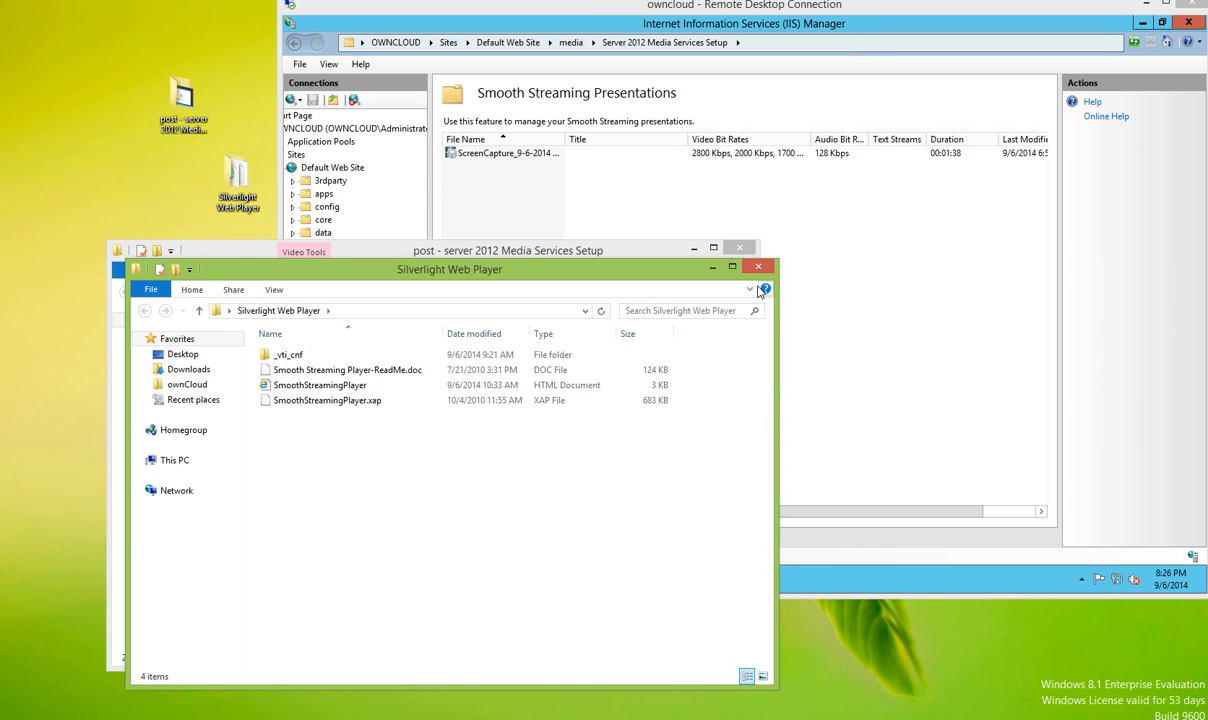
- Paste a copy of the Silverlight Web Player folder onto the desktop and right-click SmoothStreamingPlayer
right_click(238, 180)
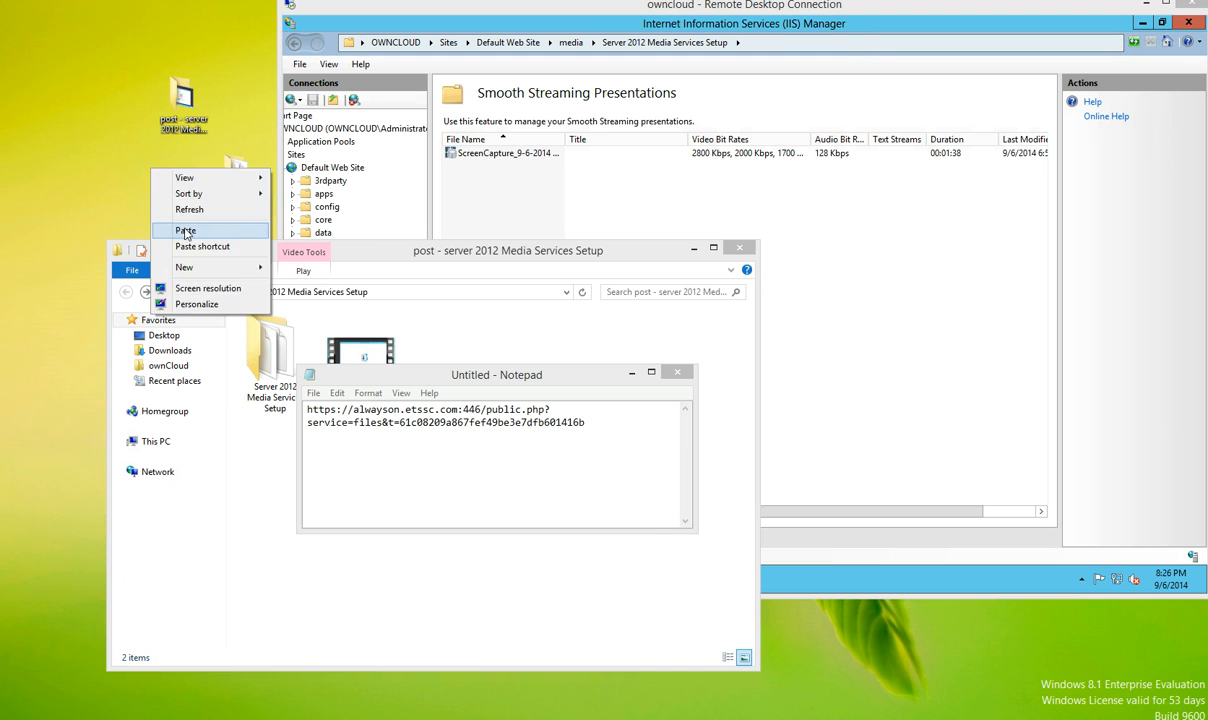
left_click(186, 231)
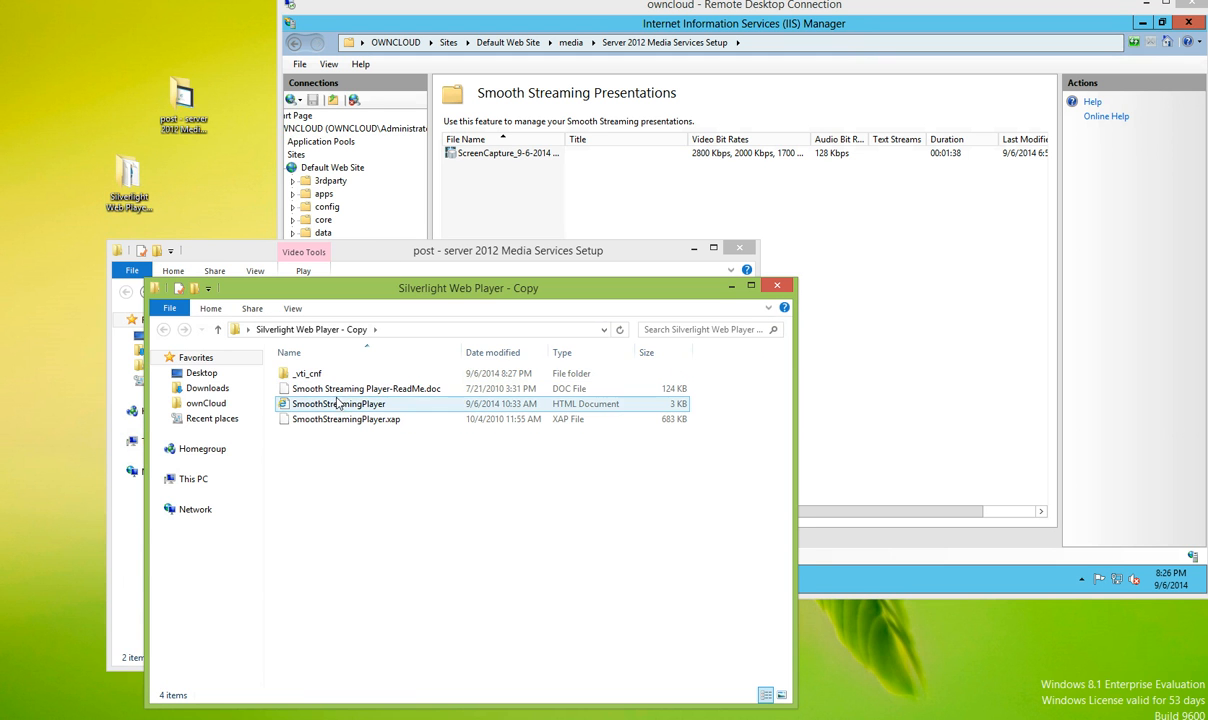
right_click(338, 403)
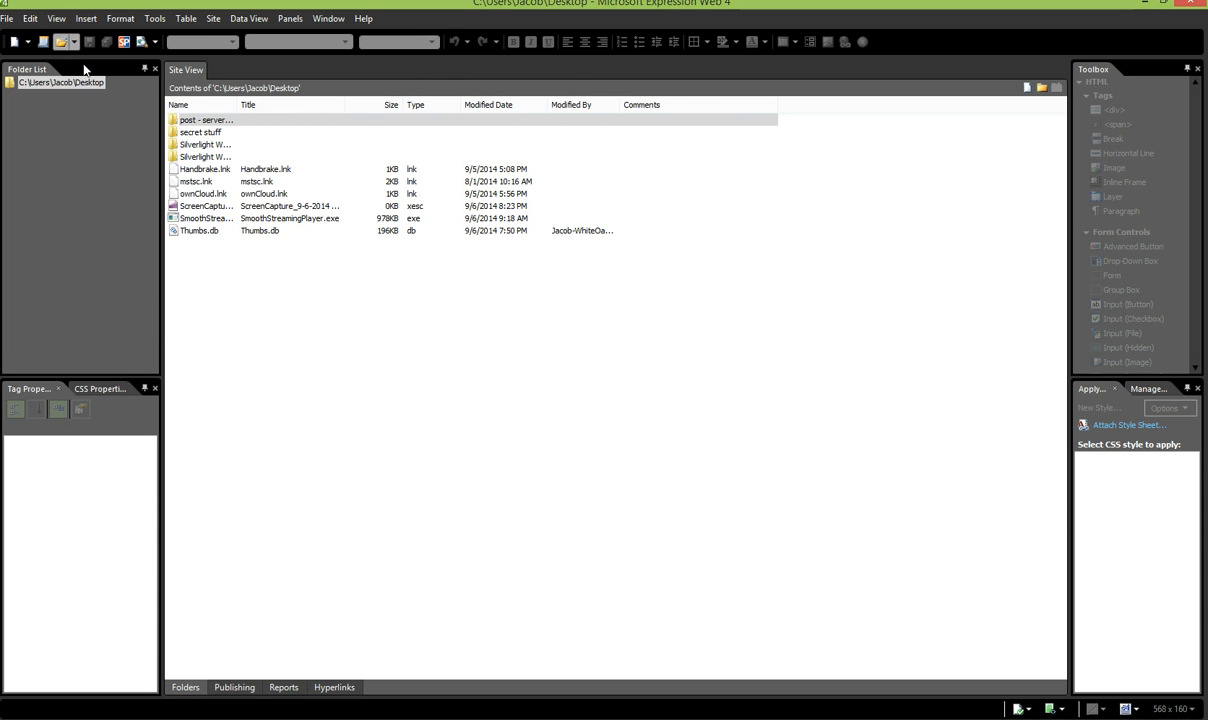
- Open SmoothStreamingPlayer.html from the 'Silverlight Web Player - Copy' folder in Expression Web
left_click(30, 41)
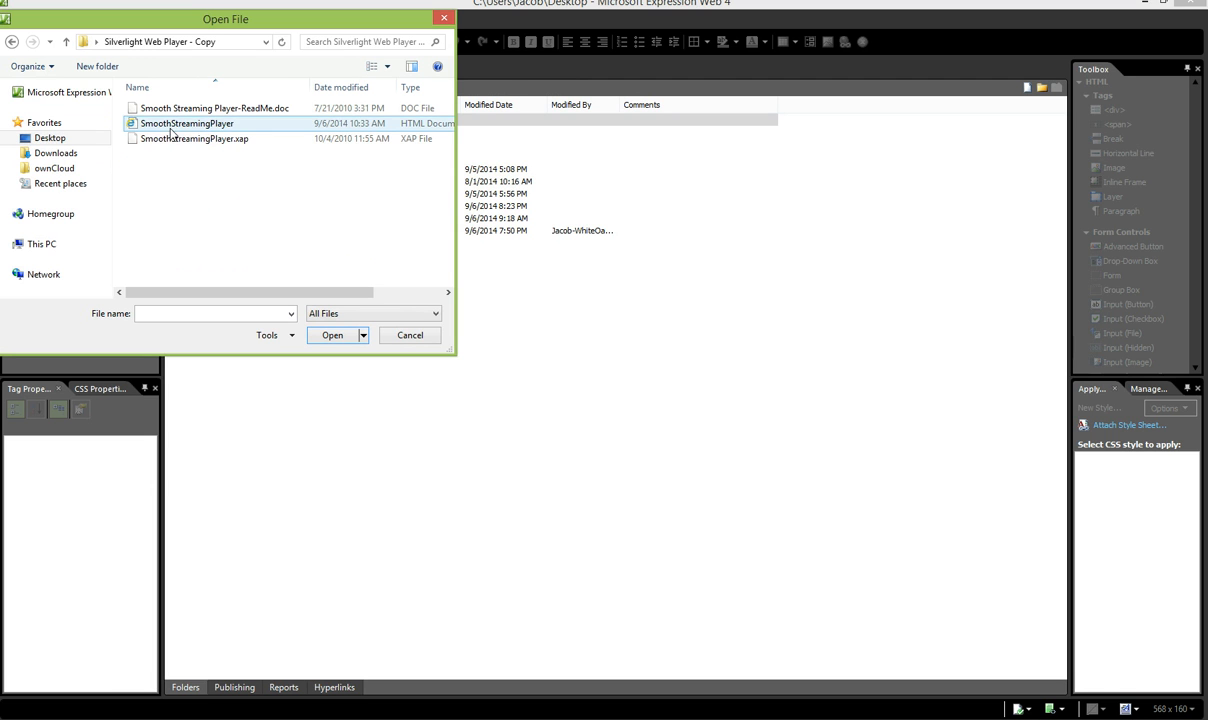
left_click(187, 123)
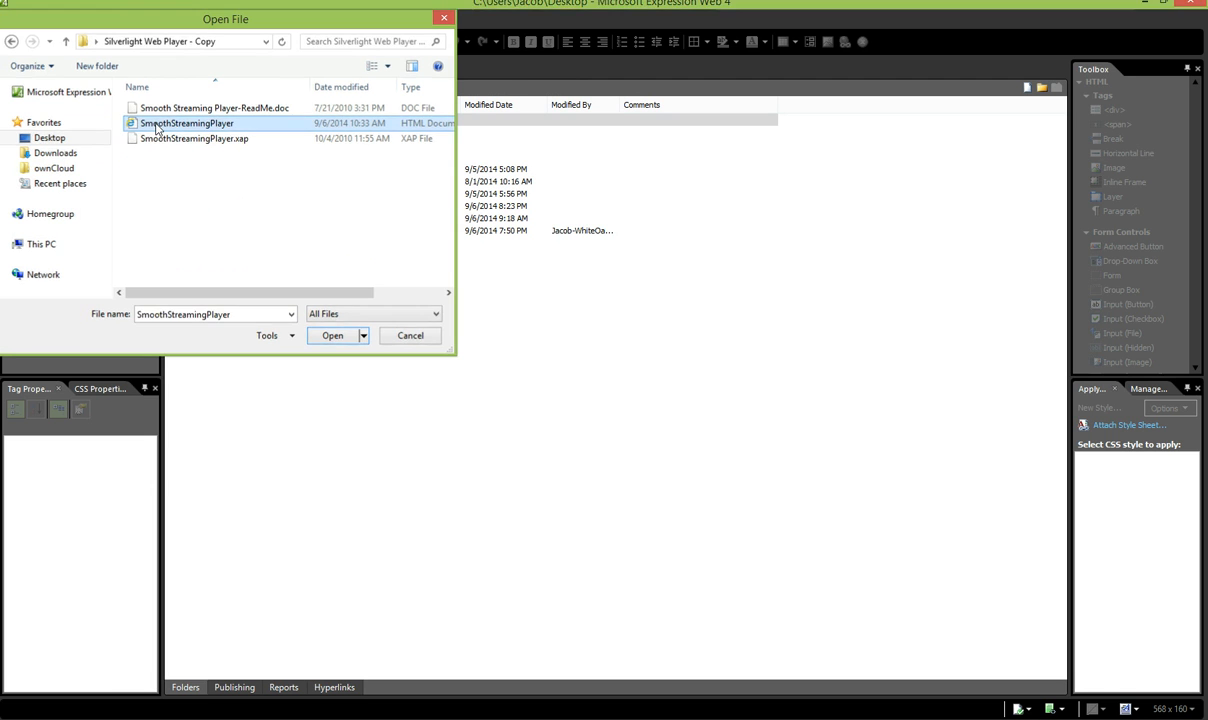
left_click(332, 335)
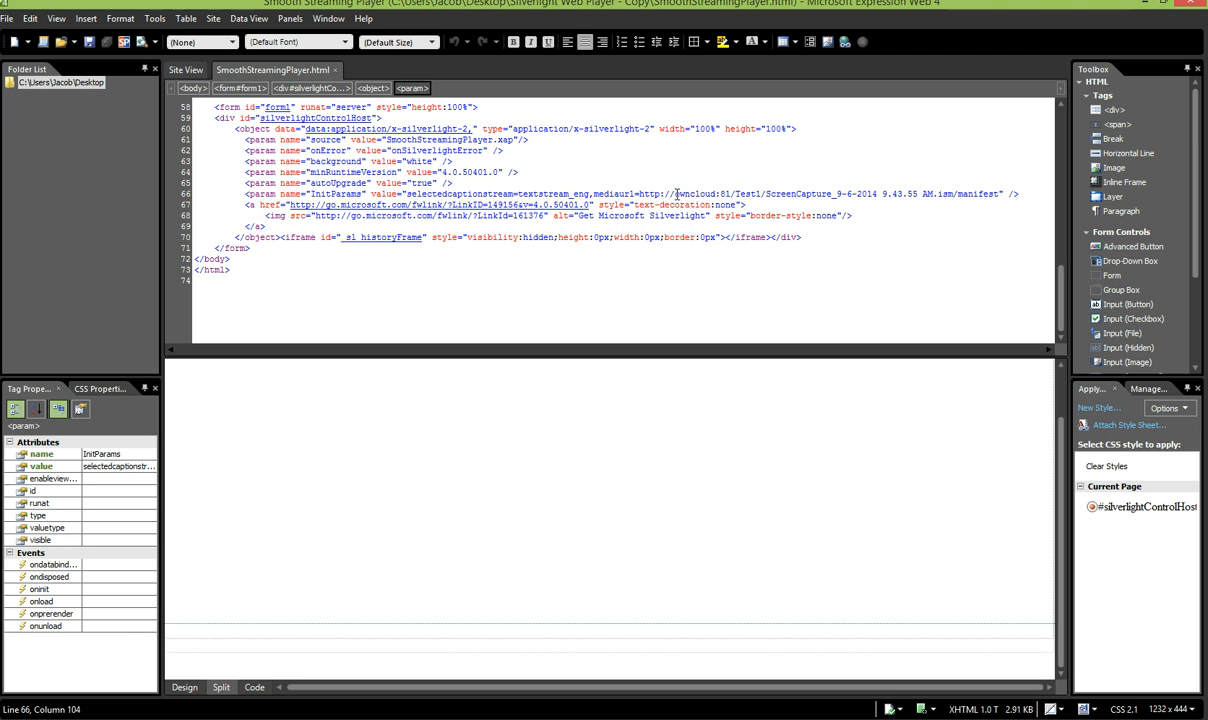
- Check the Silverlight object's properties, then type the alwayson .ism manifest URL into Notepad
left_click_drag(674, 193, 876, 193)
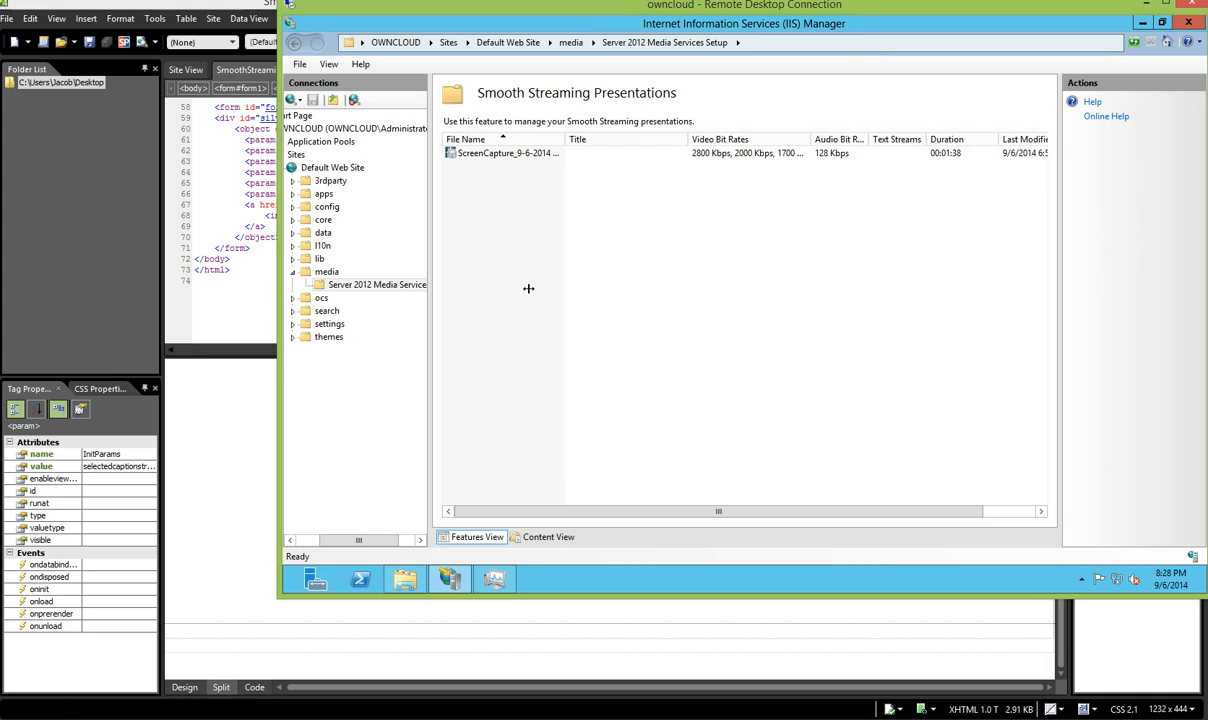
left_click(505, 153)
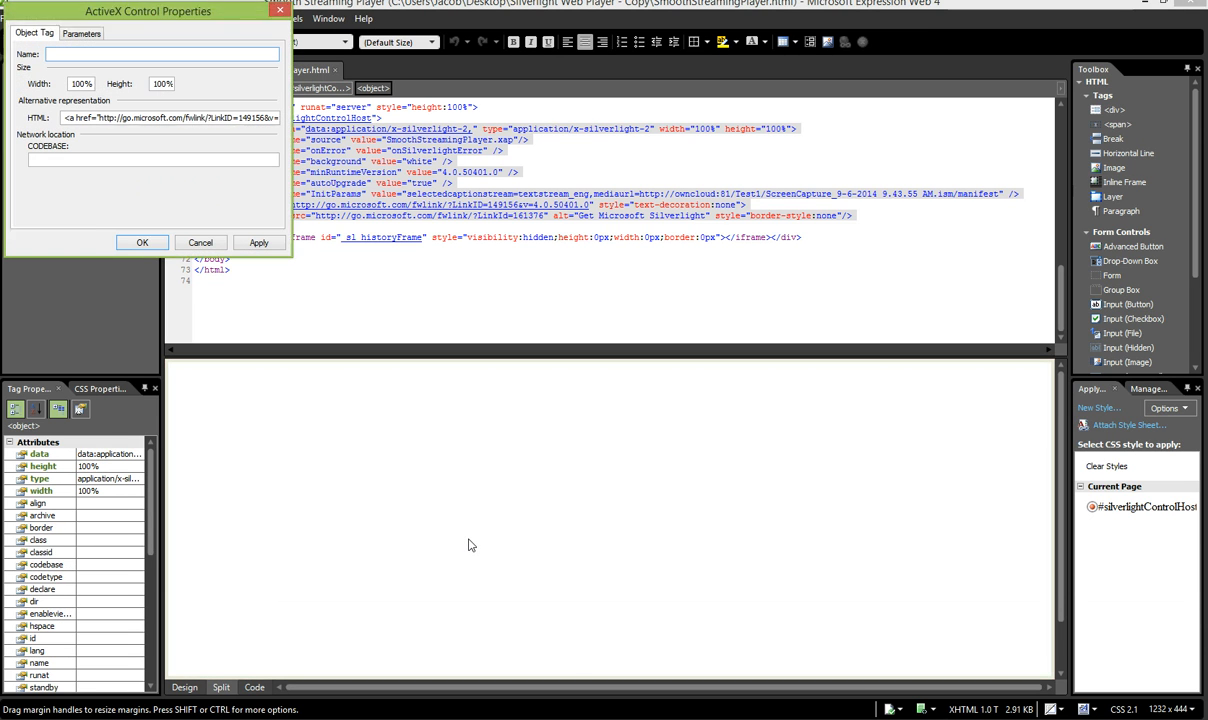
left_click(200, 242)
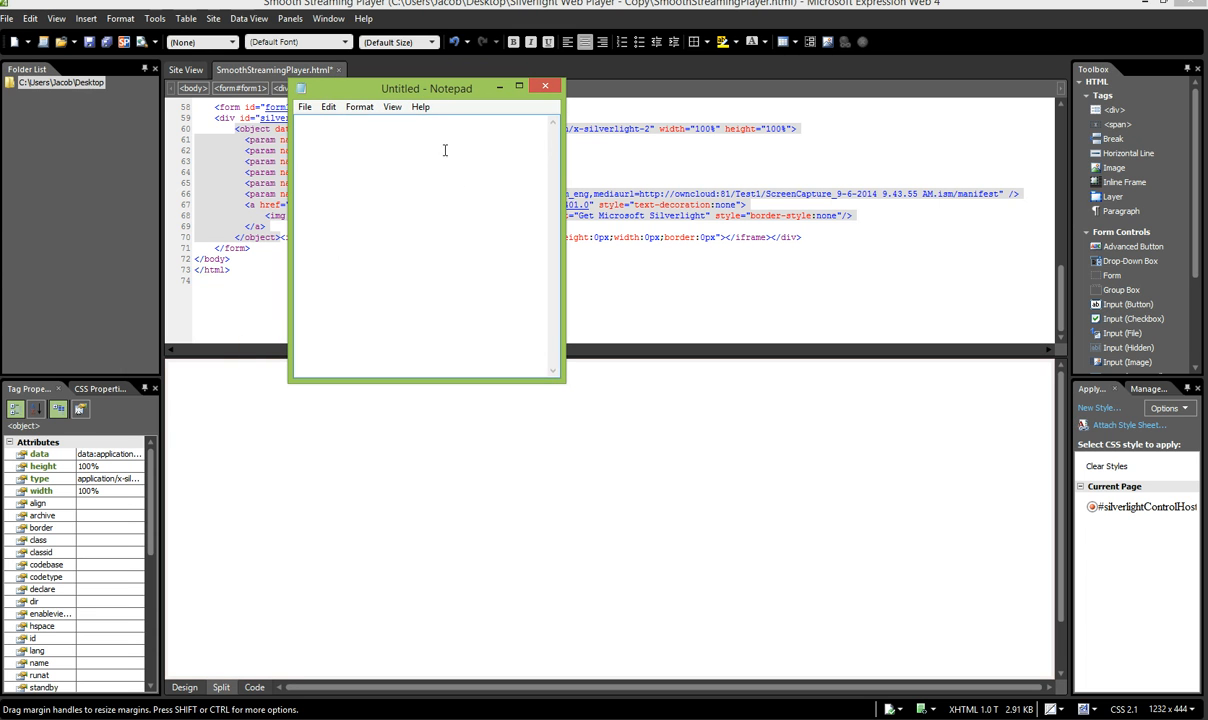
type("https://alwayson.etssc.com:446/media/Server%202012%20Media%20Services%20Setup/ScreenCapture_9-6-2014%206.30.27%20PM.ism/manifest")
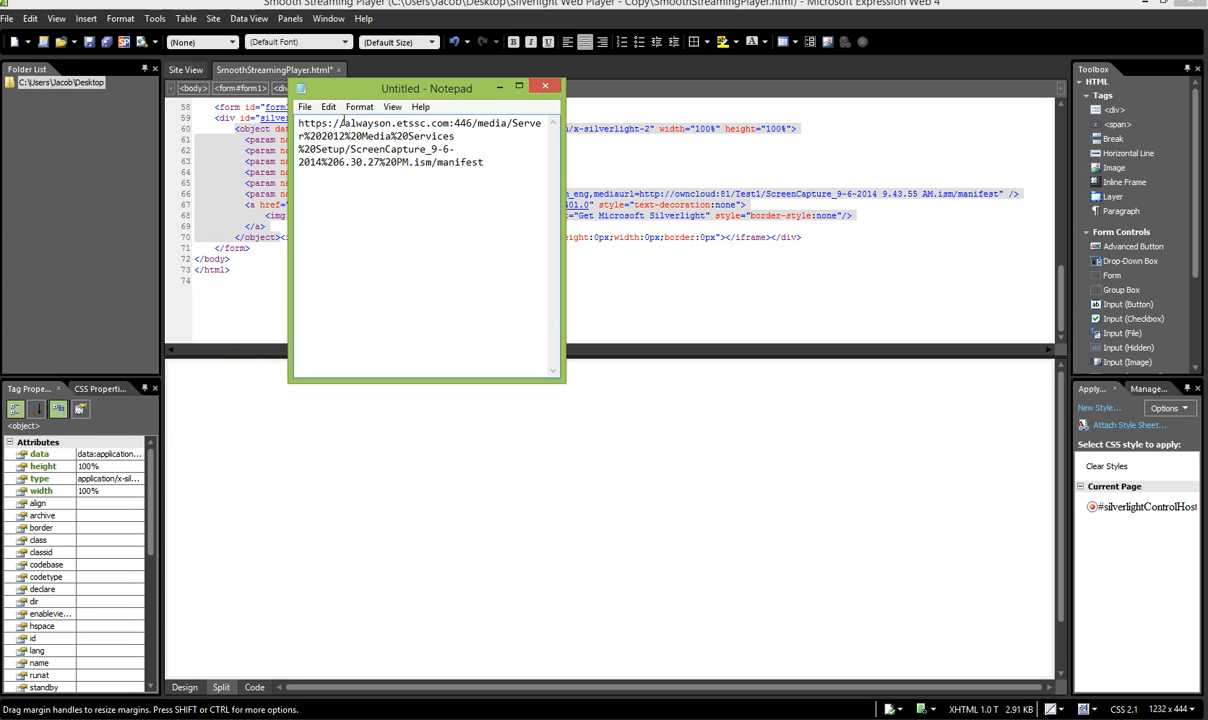
double_click(311, 122)
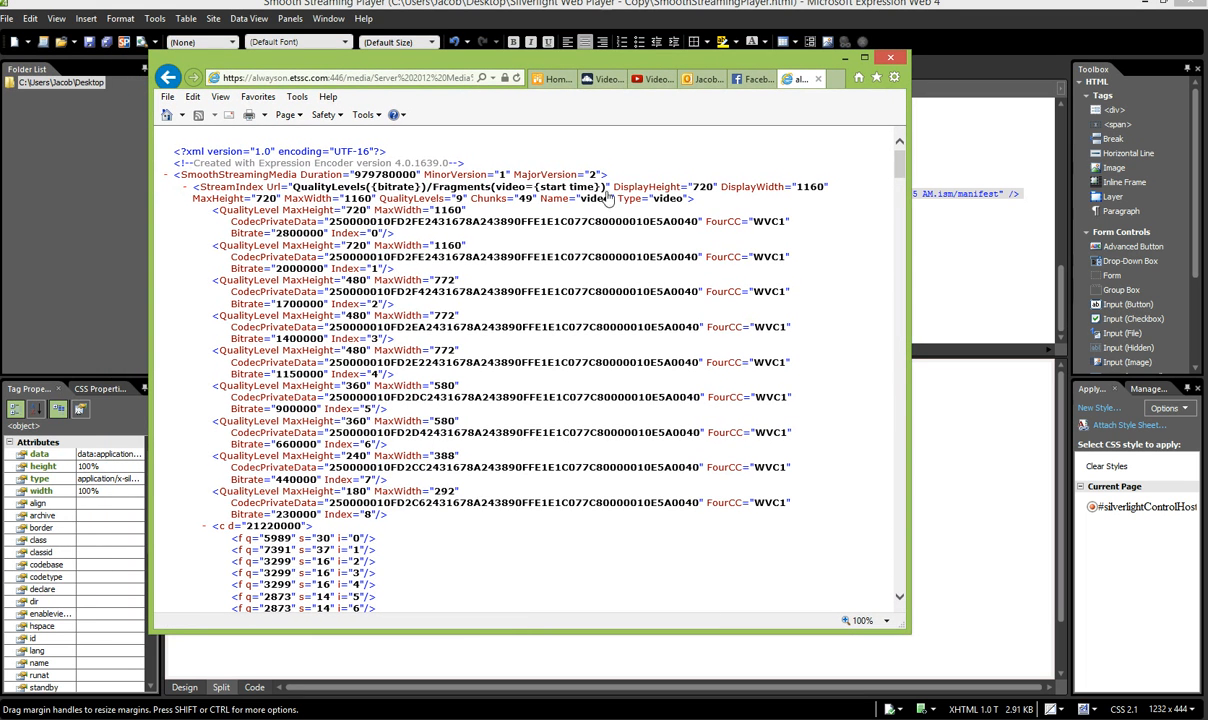
mouse_move(840, 384)
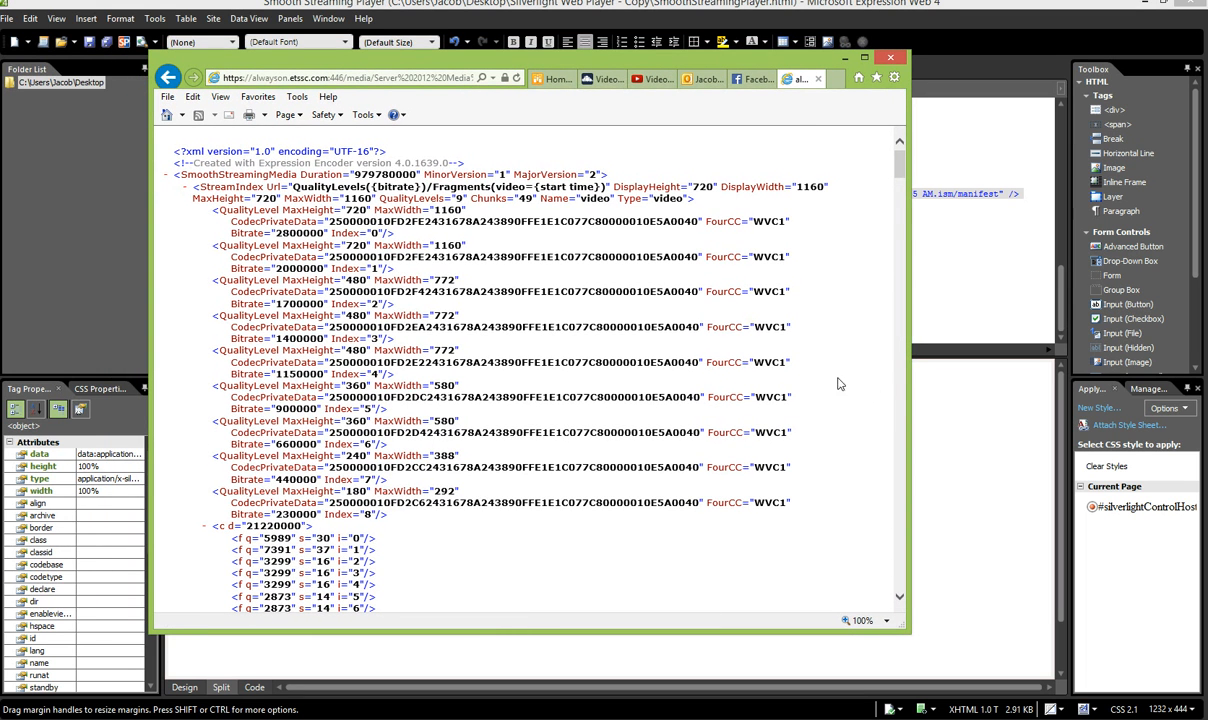
- Scroll through the manifest XML listing nine video quality levels
scroll("down", 3)
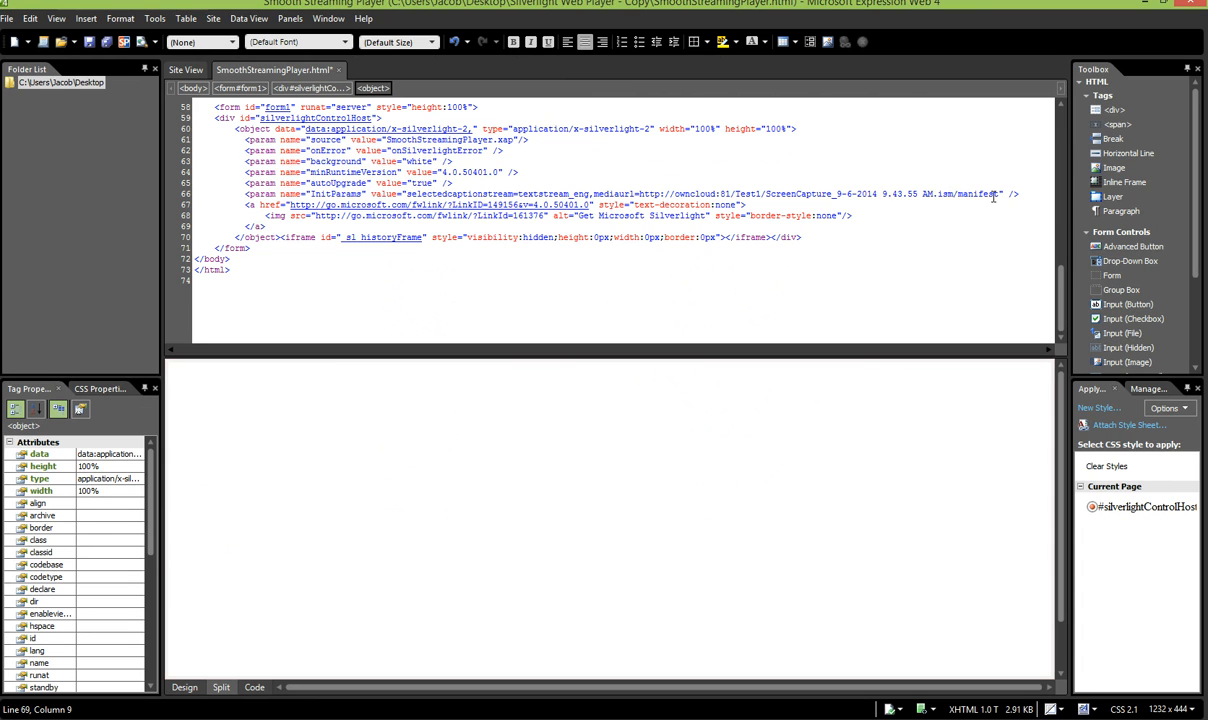
- Select the old media URL in the page's InitParams to replace it with the alwayson manifest address
left_click_drag(642, 194, 997, 194)
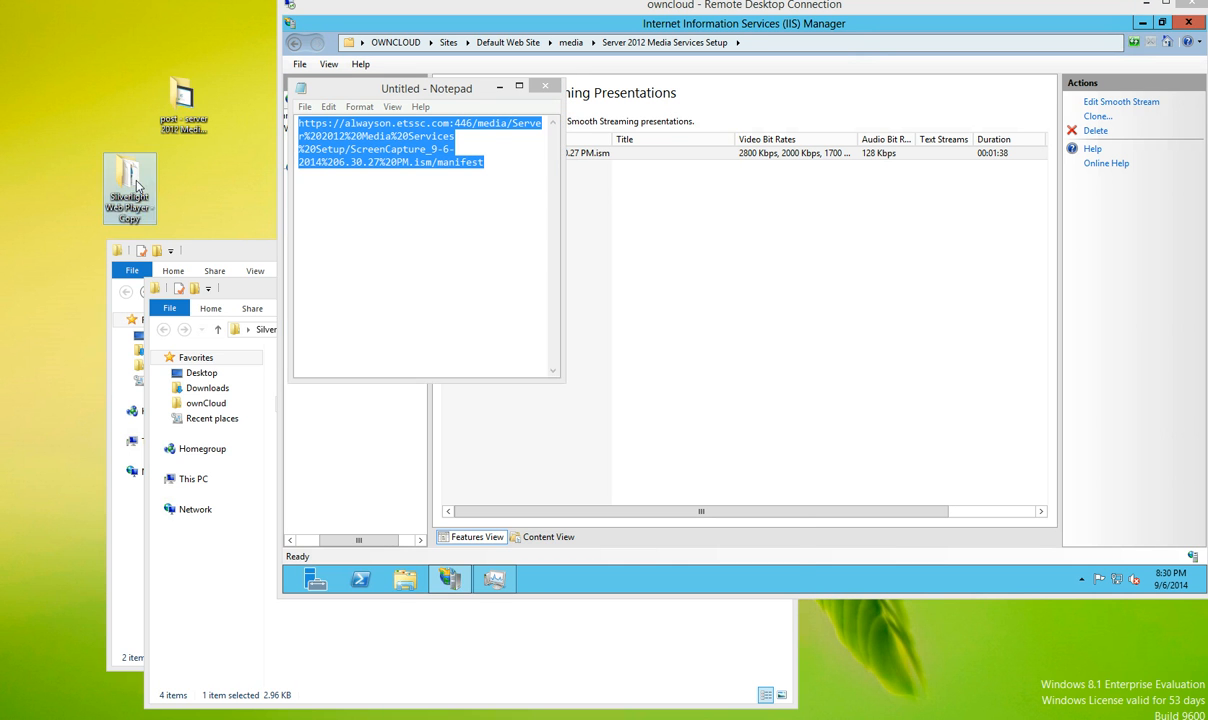
- Open SmoothStreamingPlayer from the Silverlight Web Player - Copy folder in Internet Explorer
double_click(129, 185)
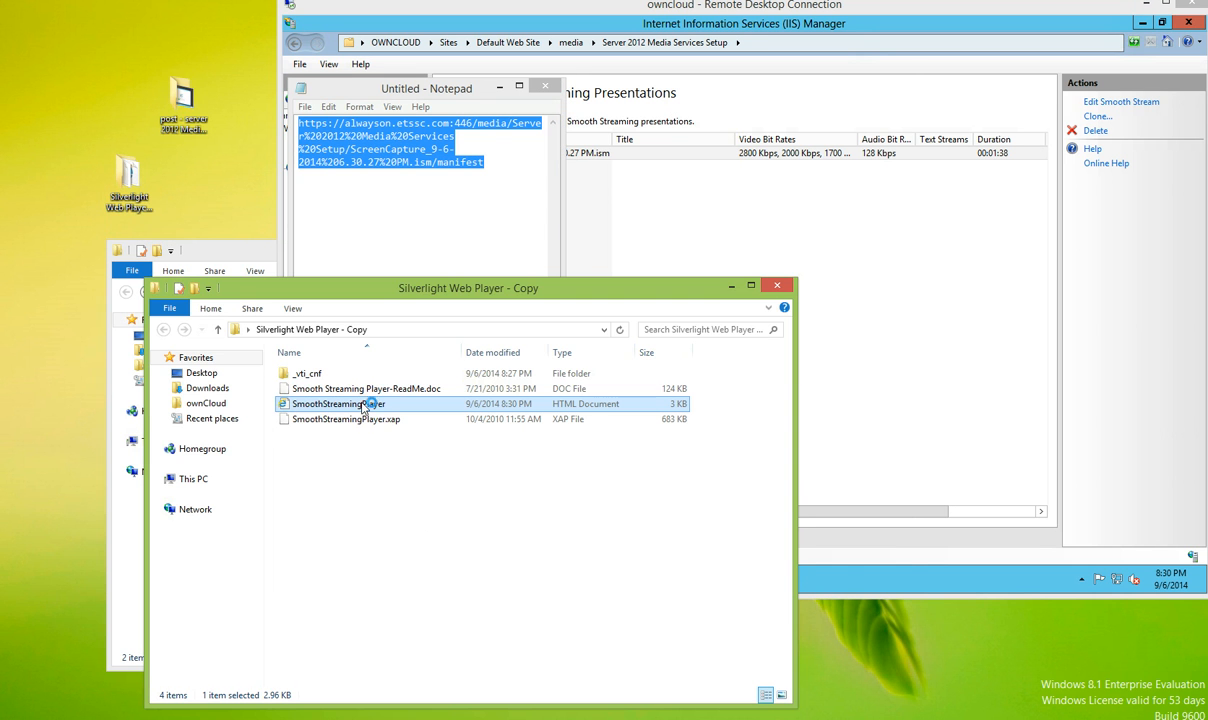
double_click(338, 403)
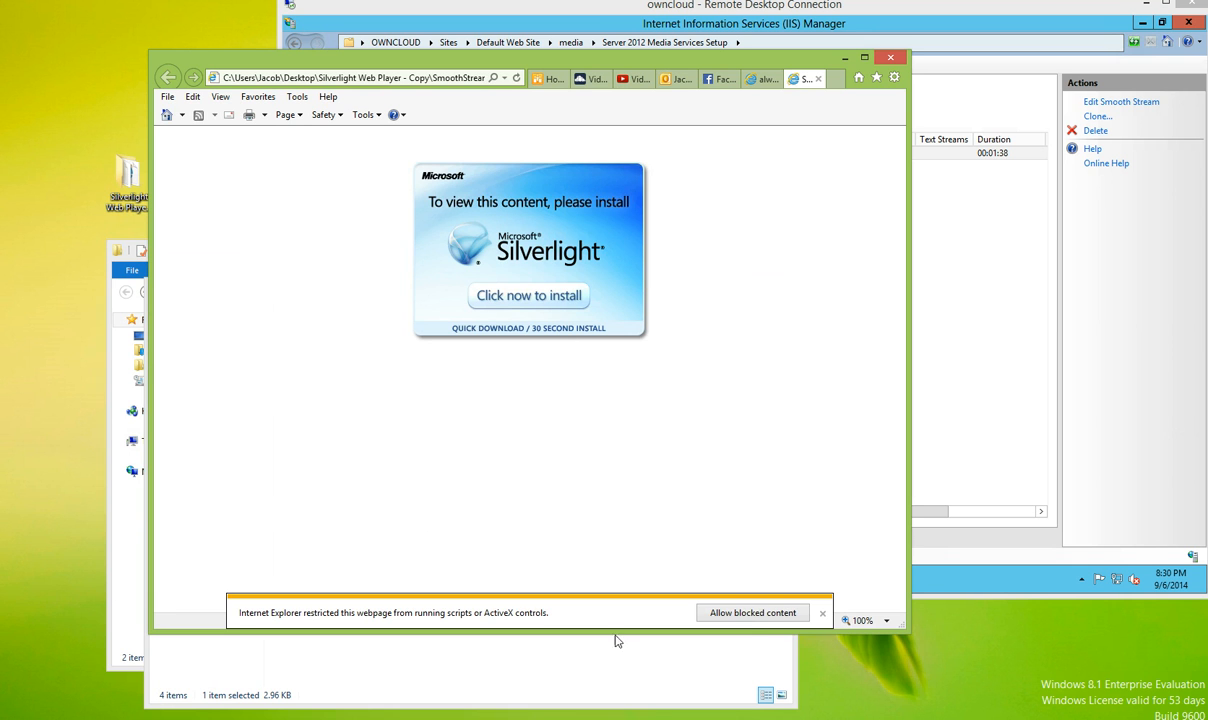
mouse_move(538, 256)
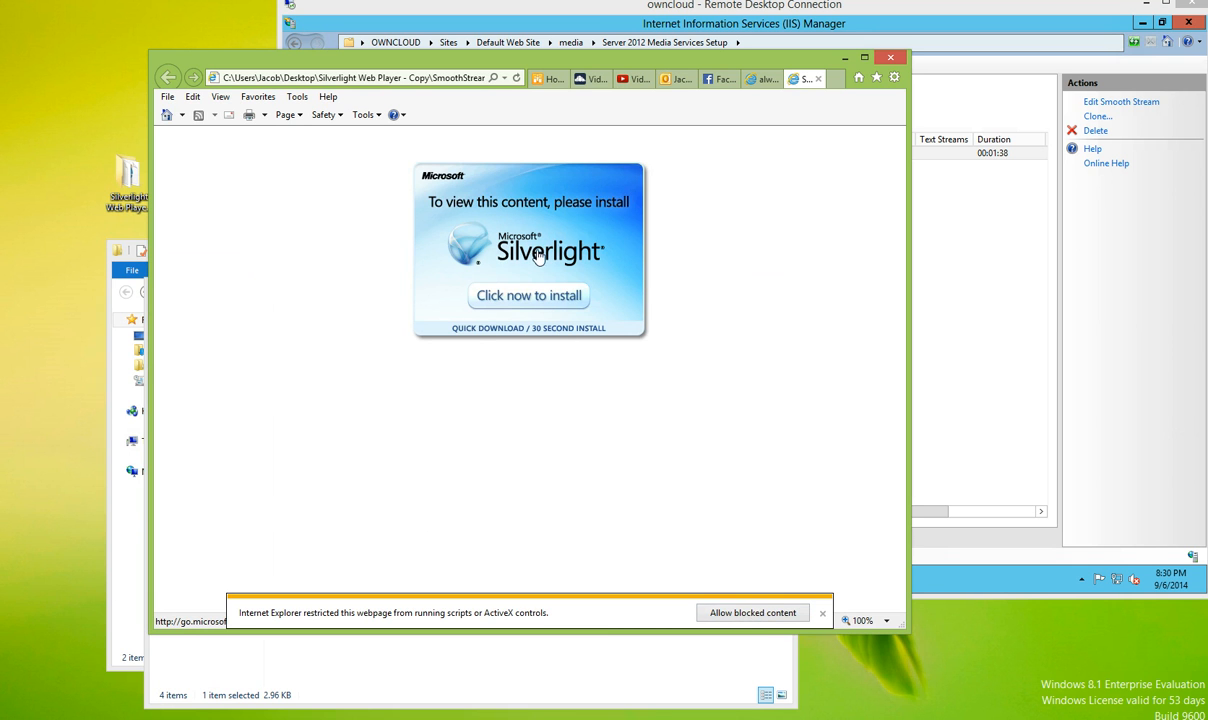
mouse_move(739, 606)
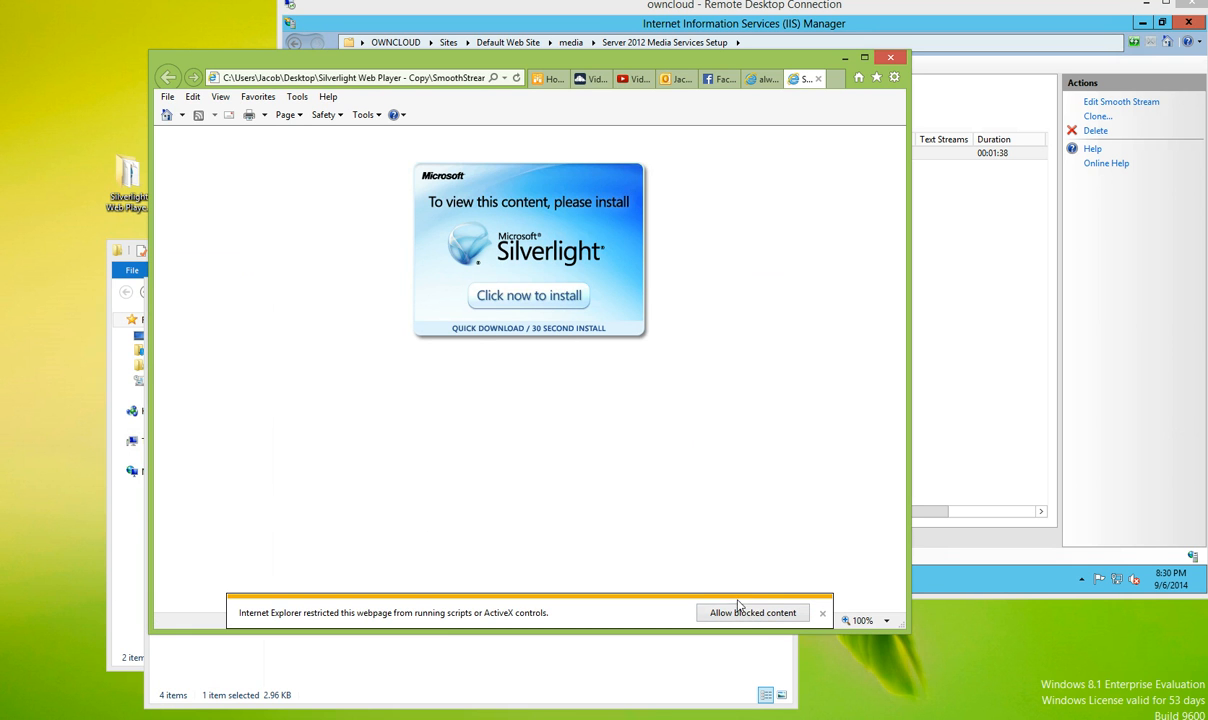